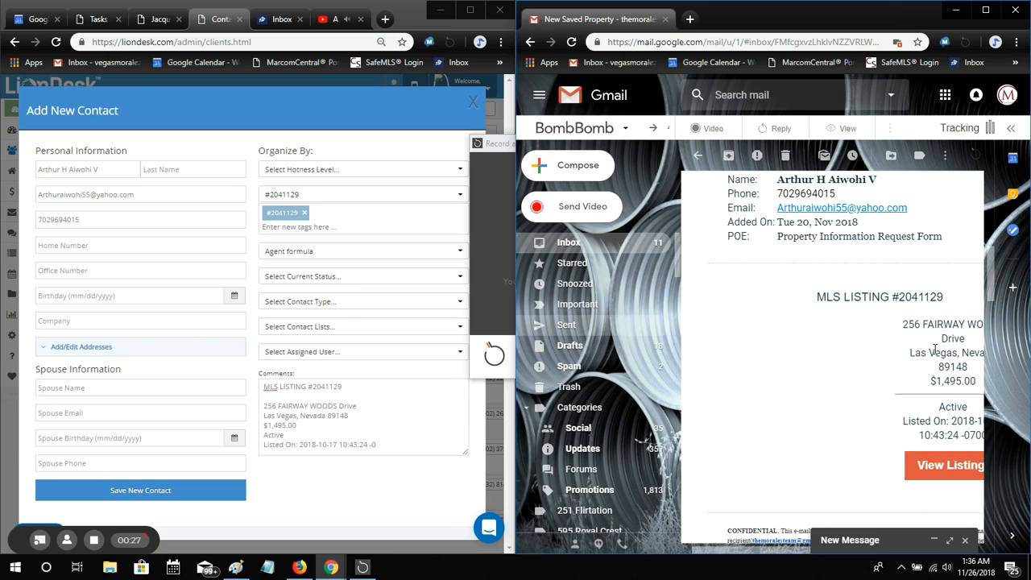
View the Agent Formula MLS 2048985 email, then reopen the New Saved Property thread
scroll("down", 3)
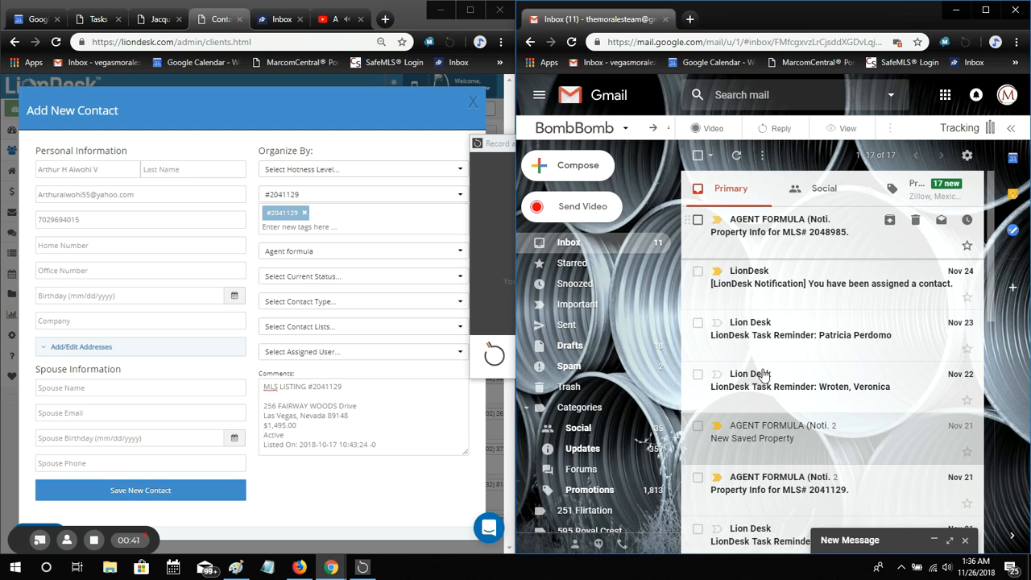
left_click(801, 226)
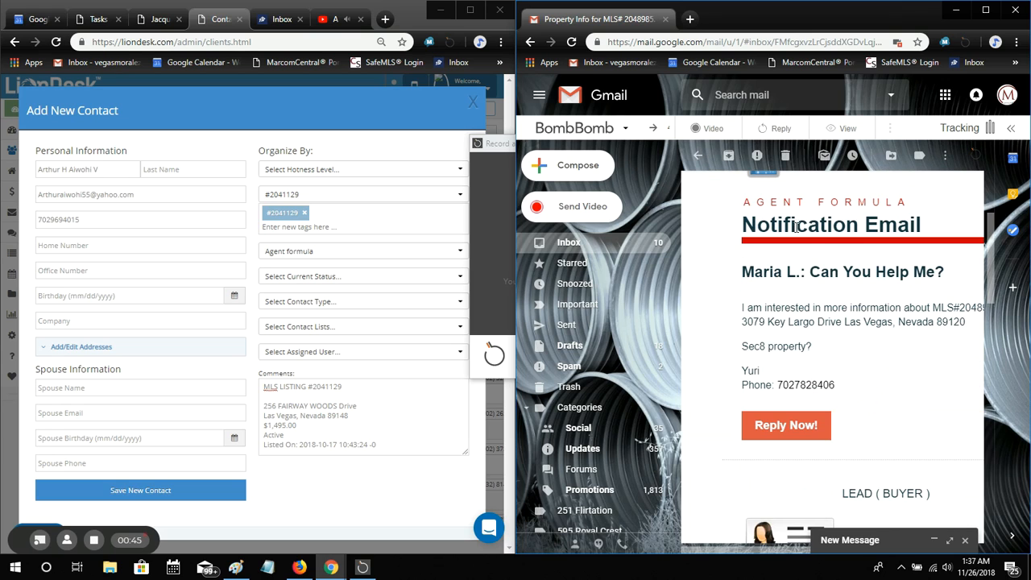
scroll("down", 3)
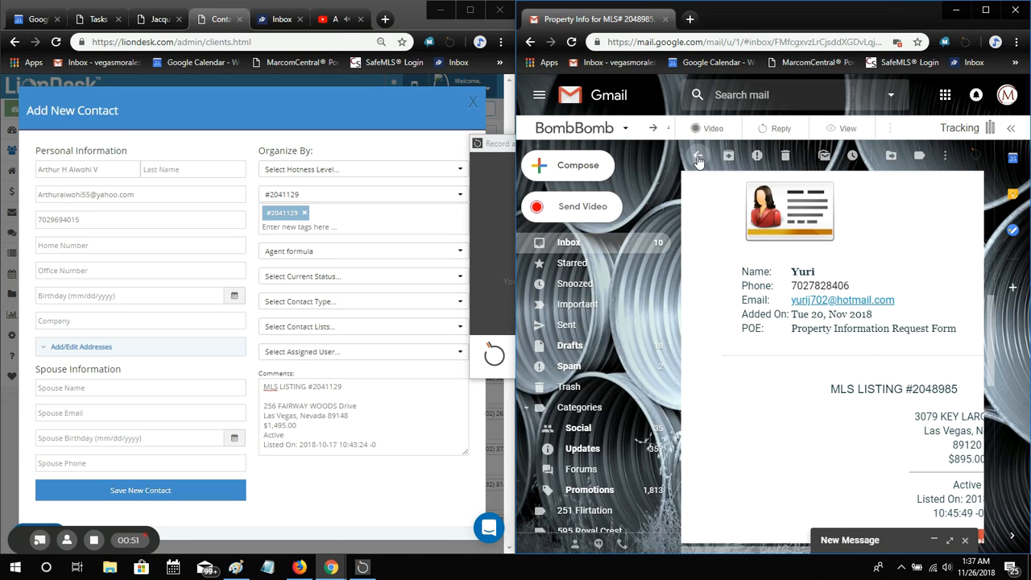
mouse_move(698, 155)
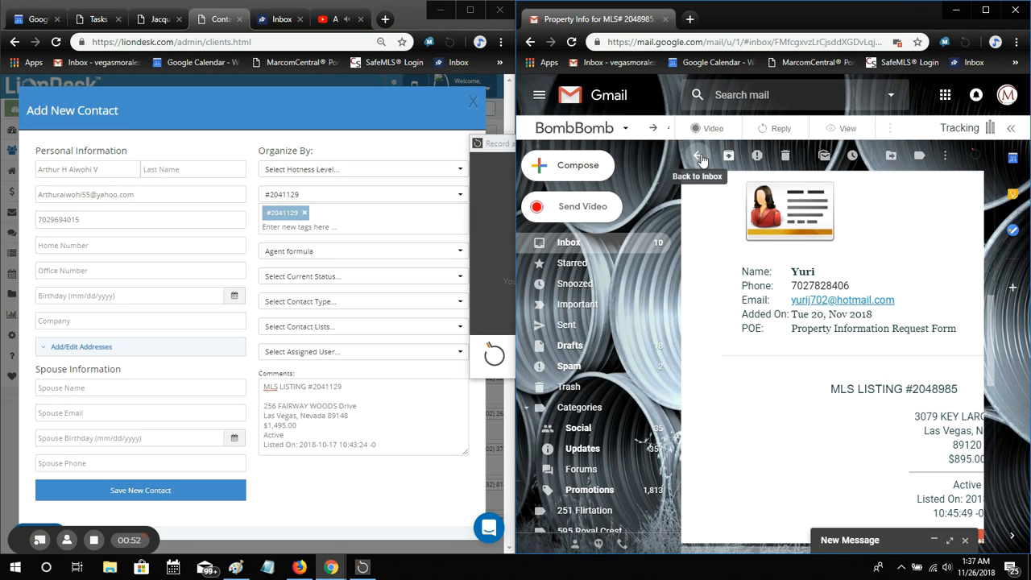
left_click(698, 156)
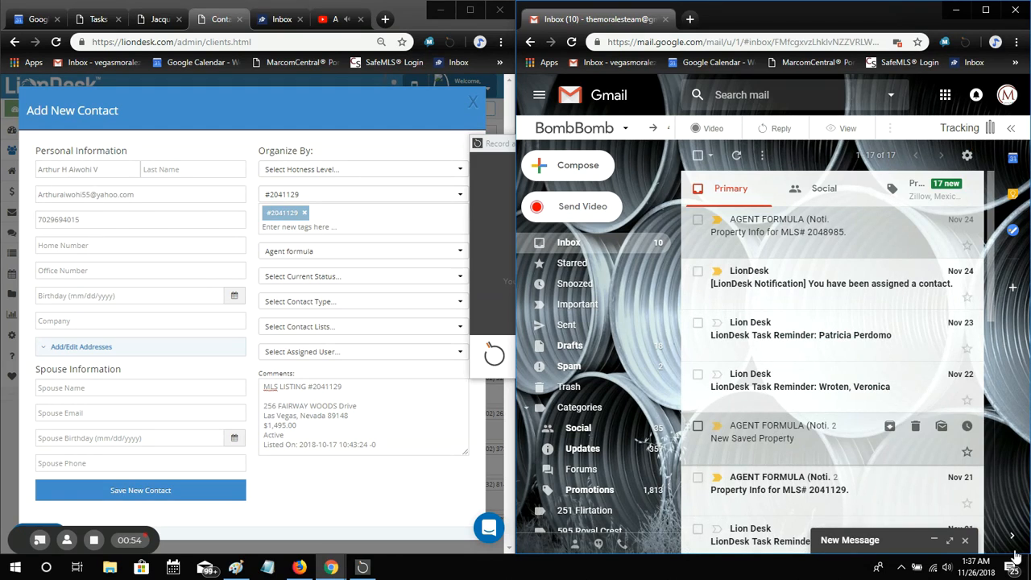
left_click(752, 437)
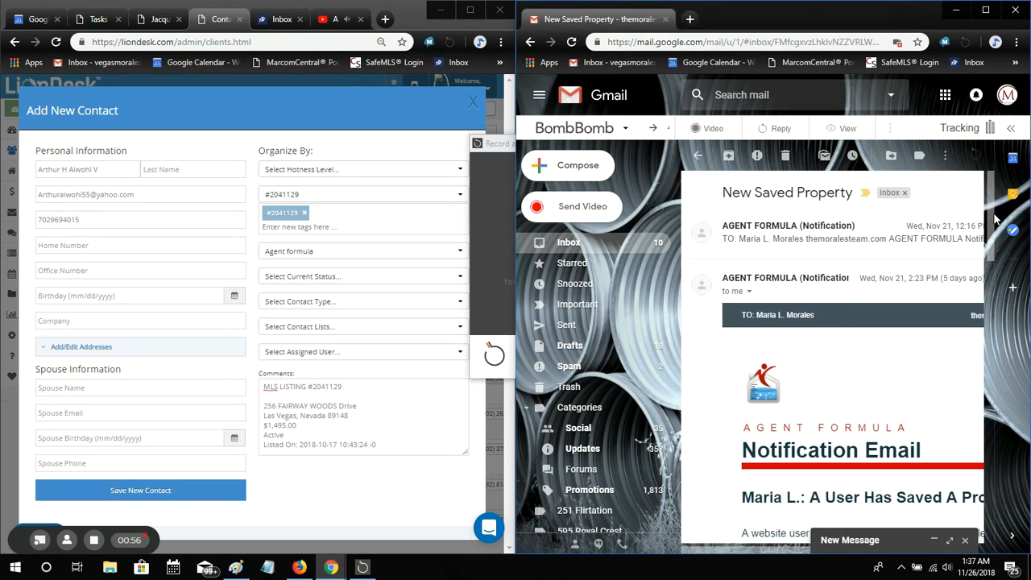
scroll("down", 3)
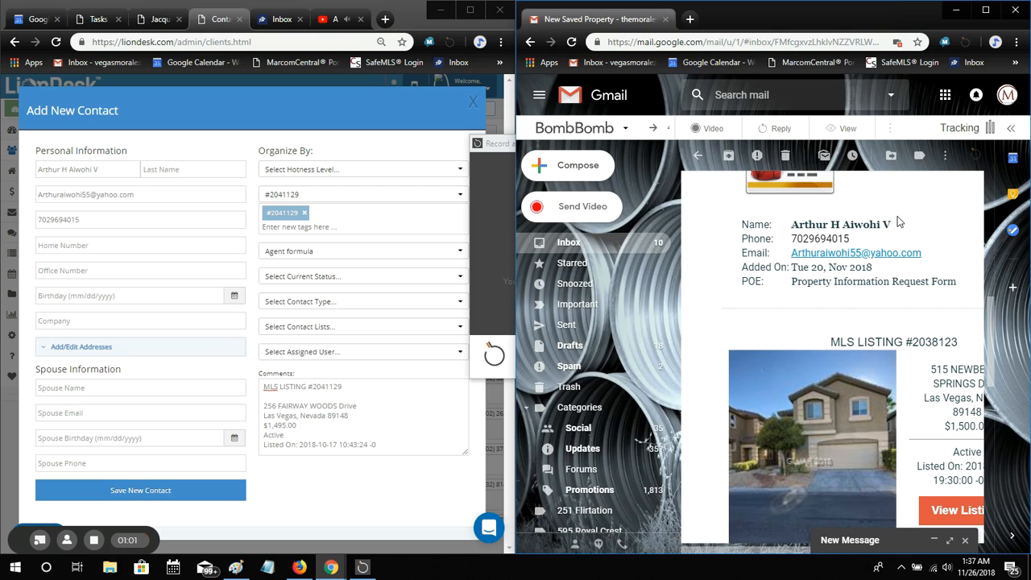
double_click(840, 224)
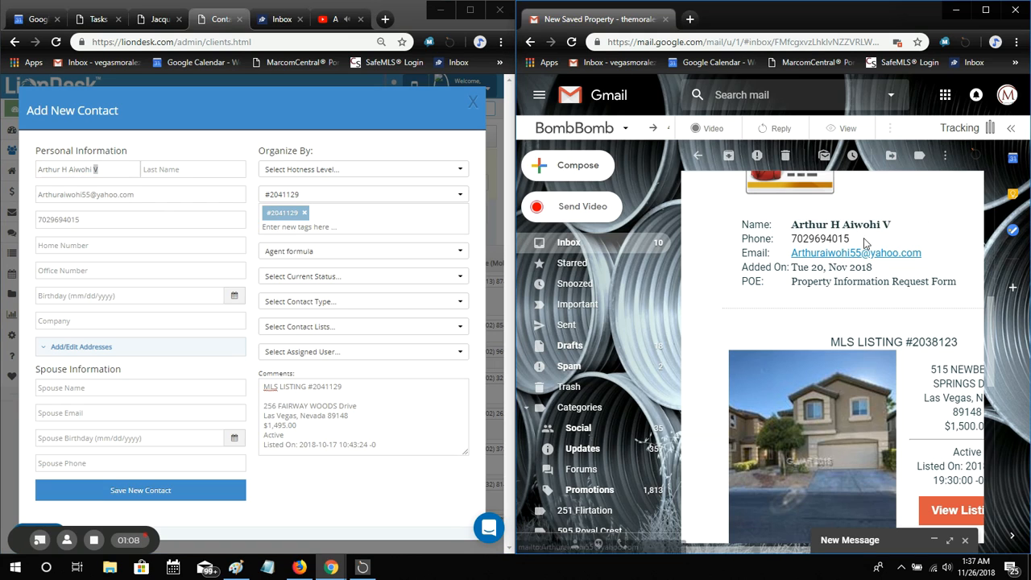
double_click(820, 238)
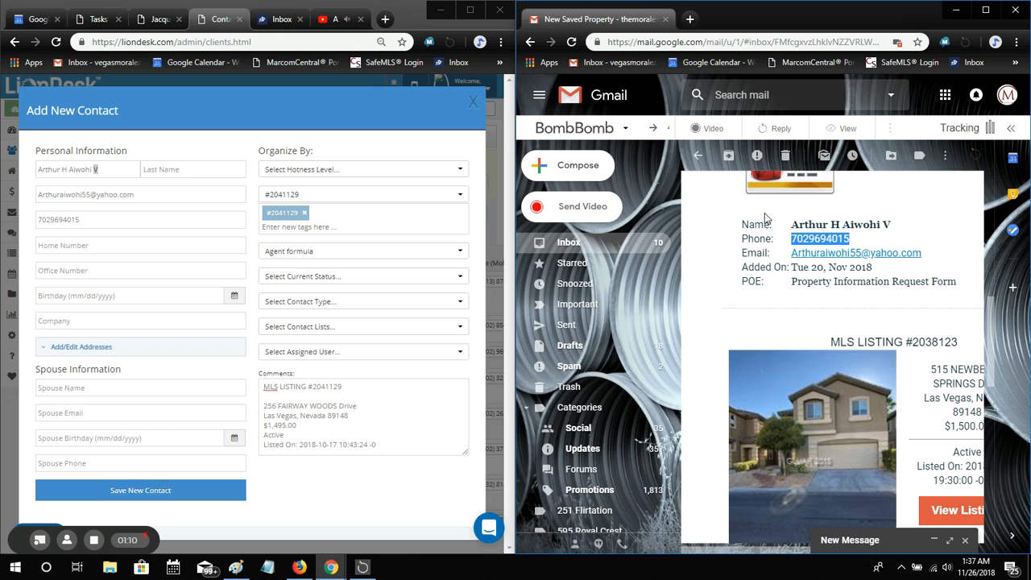
mouse_move(105, 237)
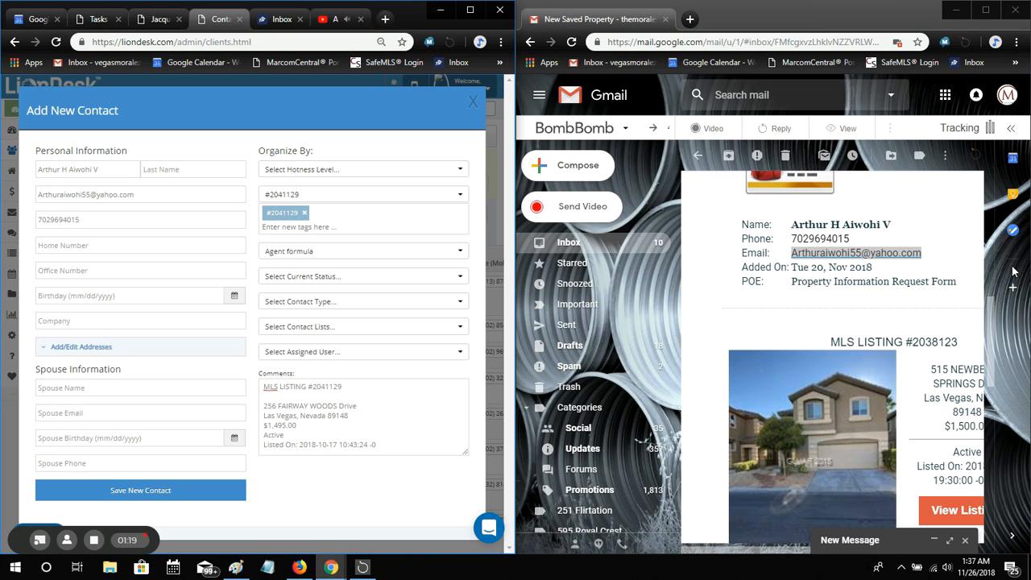
mouse_move(942, 315)
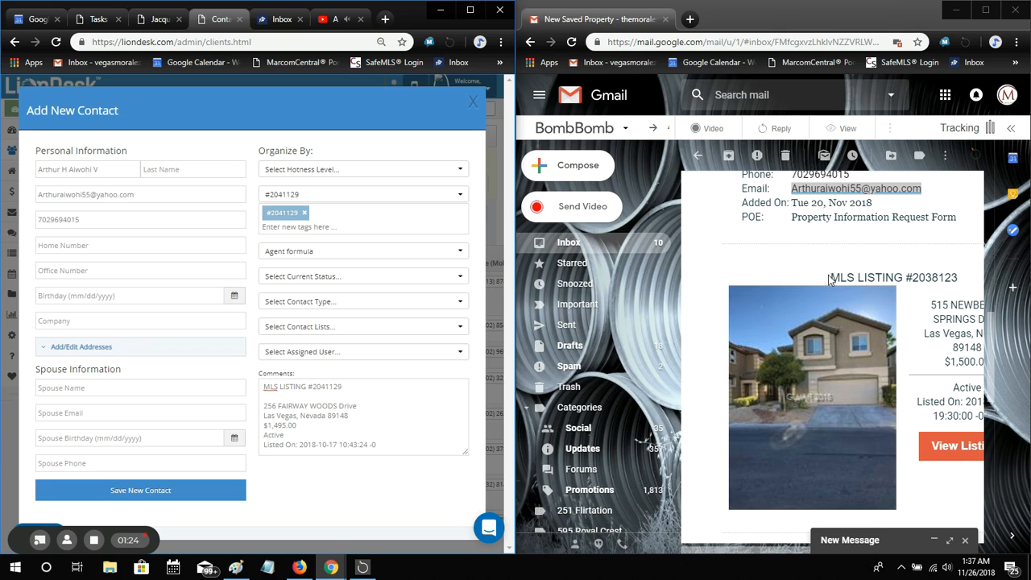
Copy MLS #2038123 and the street address from Gmail and paste the $1 price tag
double_click(892, 277)
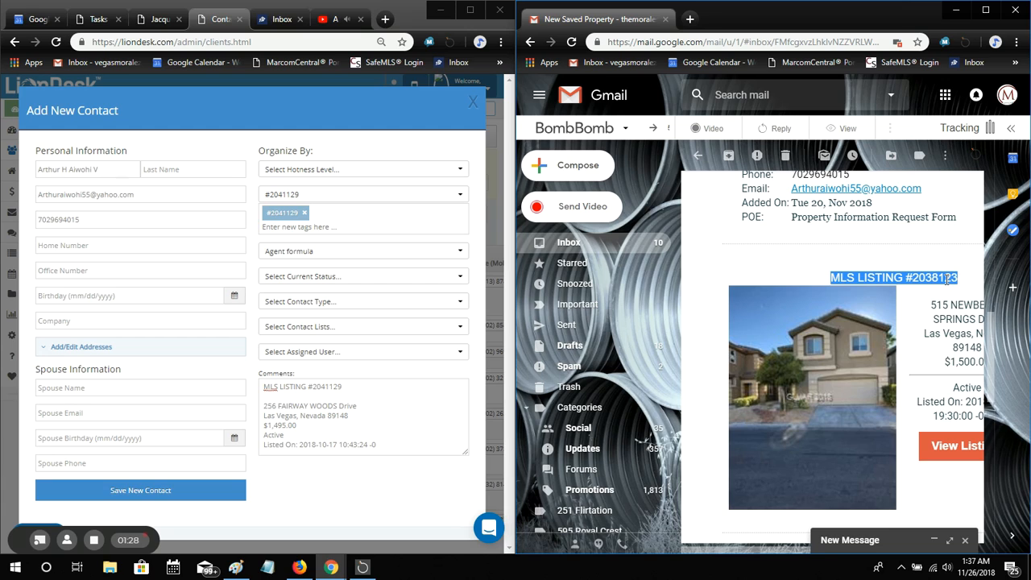
right_click(893, 277)
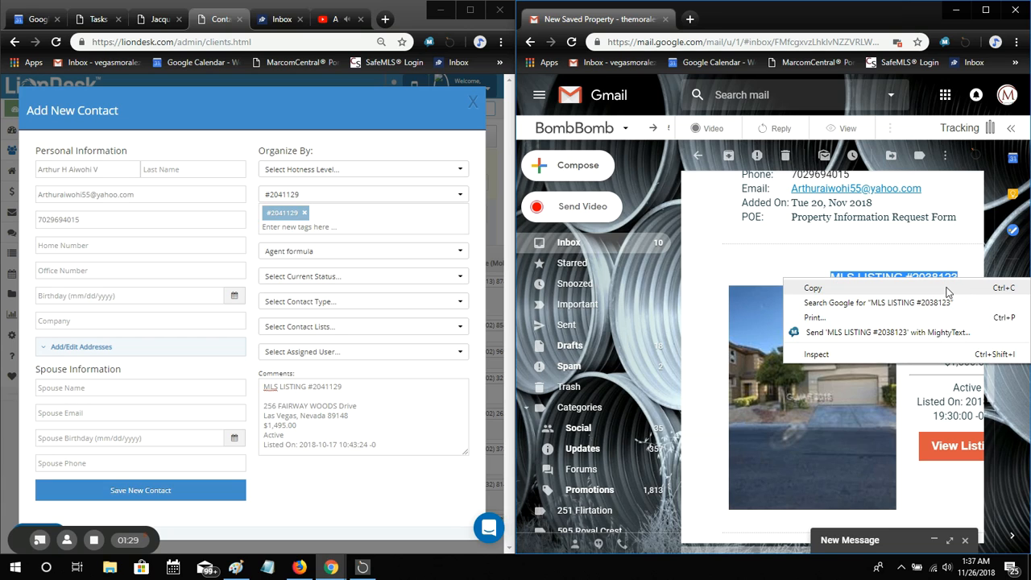
left_click(812, 497)
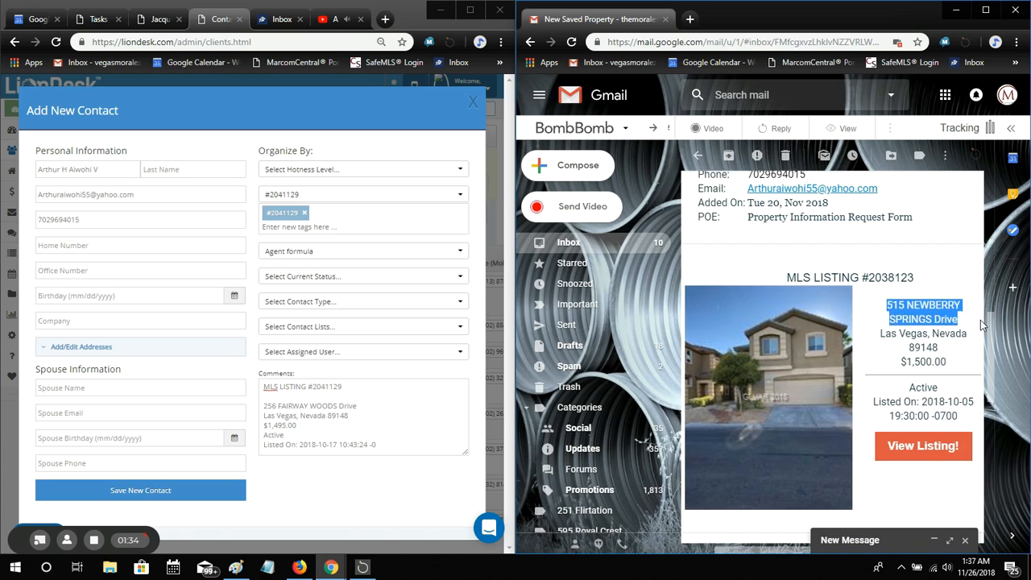
right_click(923, 312)
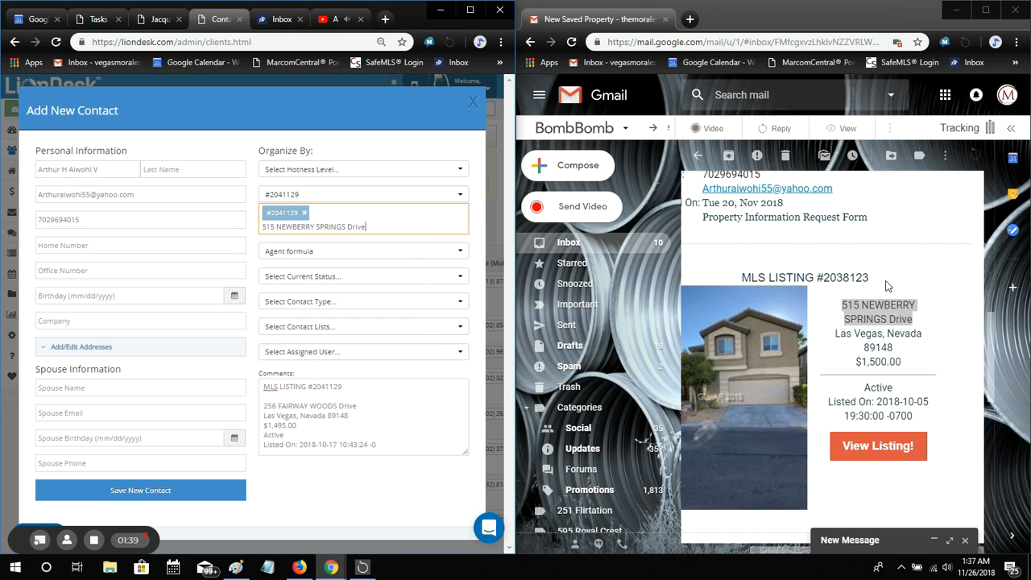
right_click(878, 361)
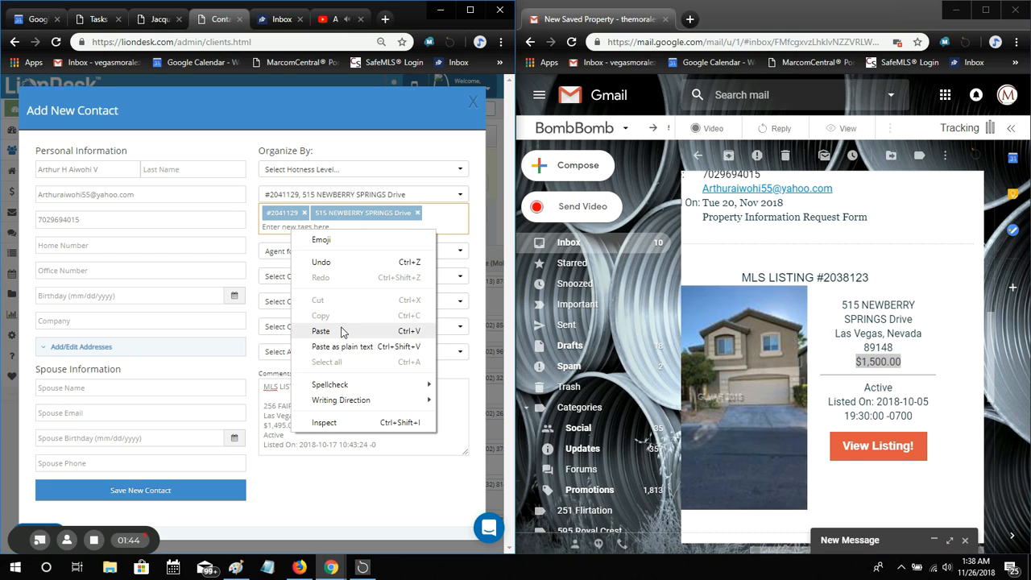
left_click(320, 331)
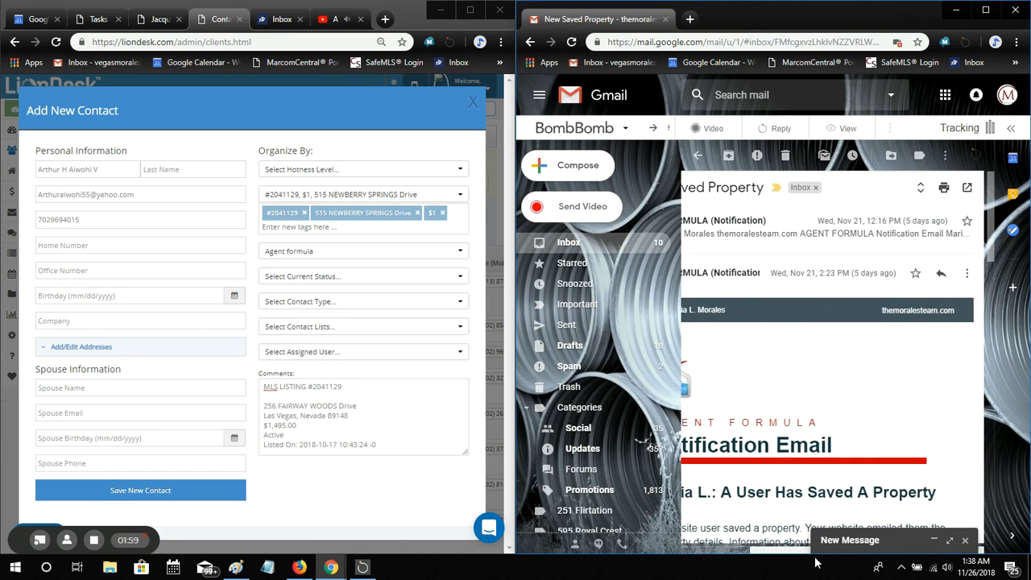
scroll("down", 3)
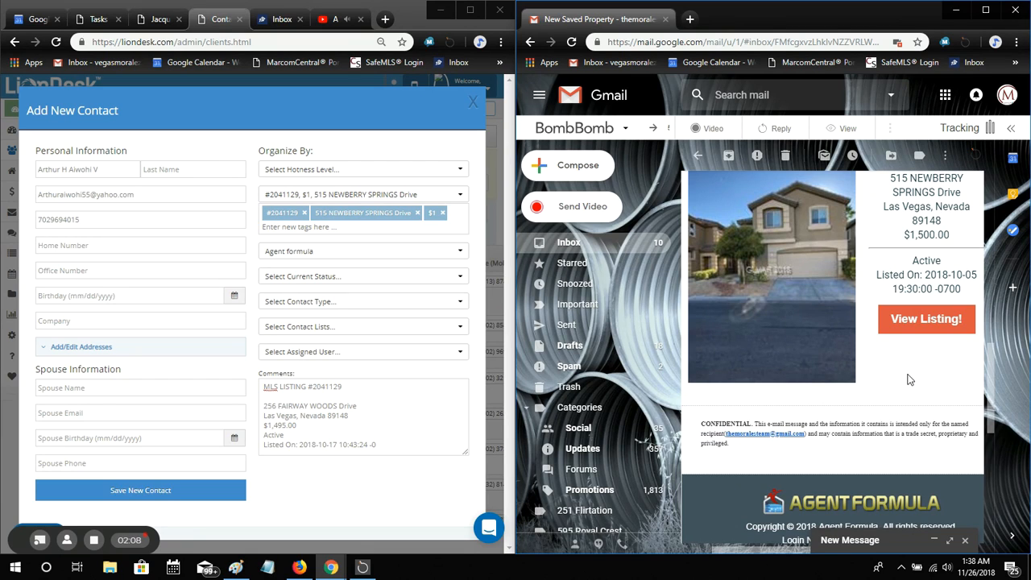
mouse_move(927, 379)
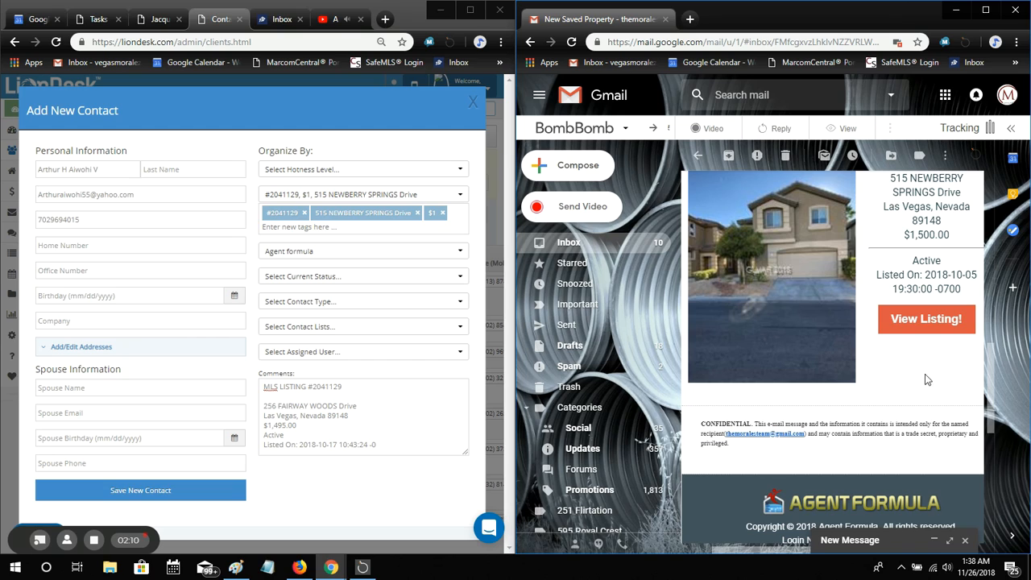
mouse_move(161, 124)
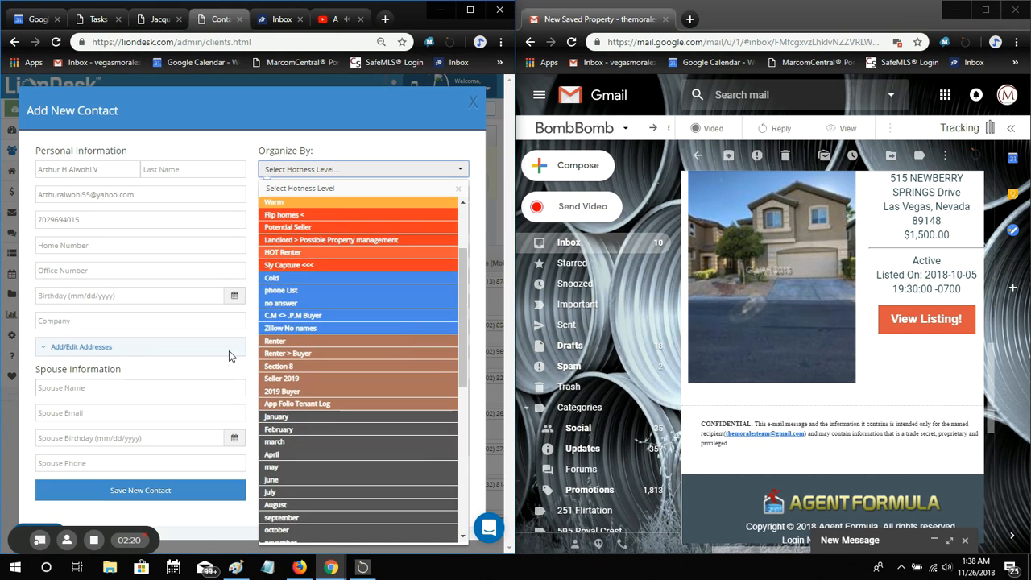
Set the contact's hotness to Renter and bring up the contact status list
left_click(275, 340)
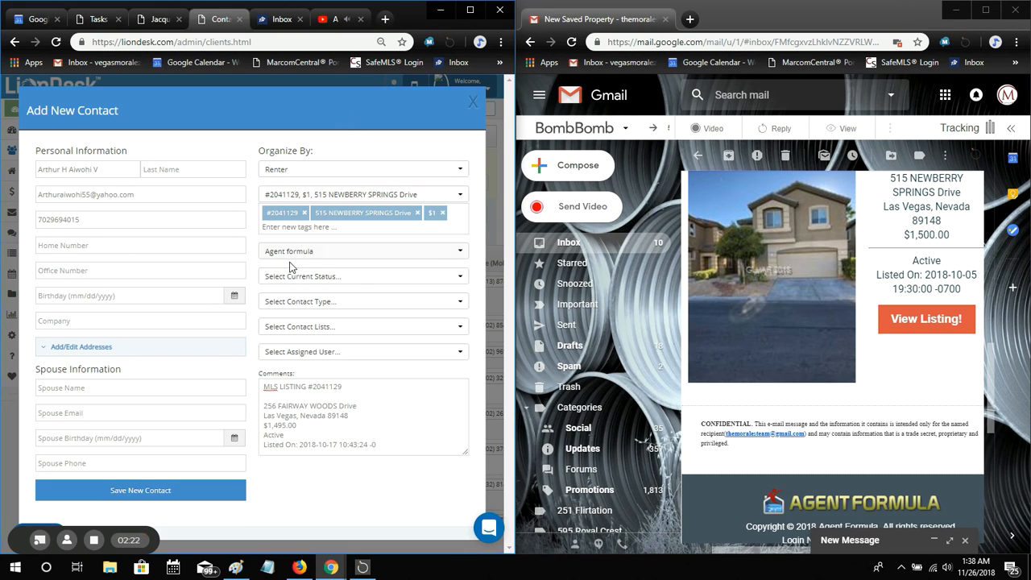
left_click(363, 276)
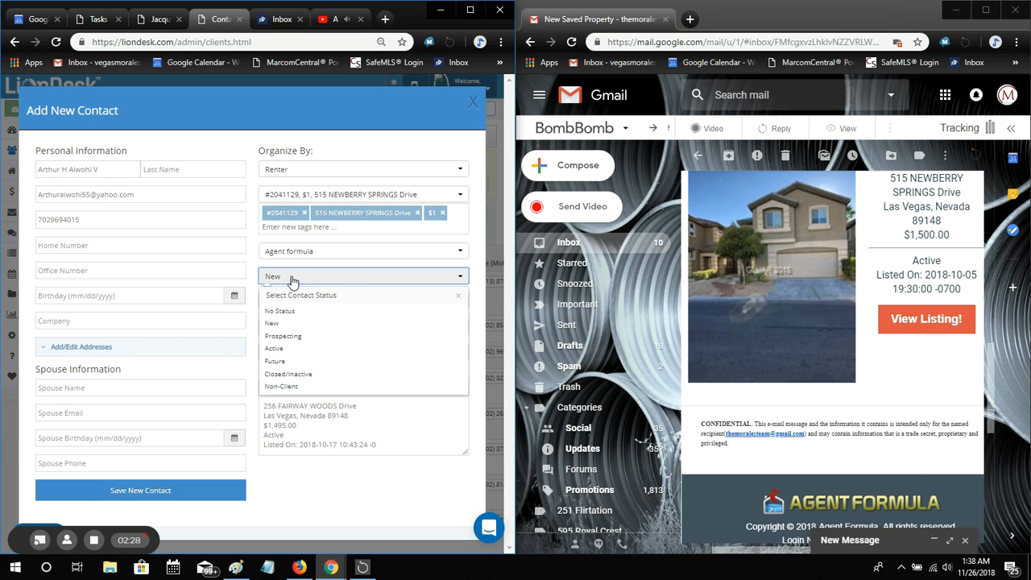
mouse_move(354, 300)
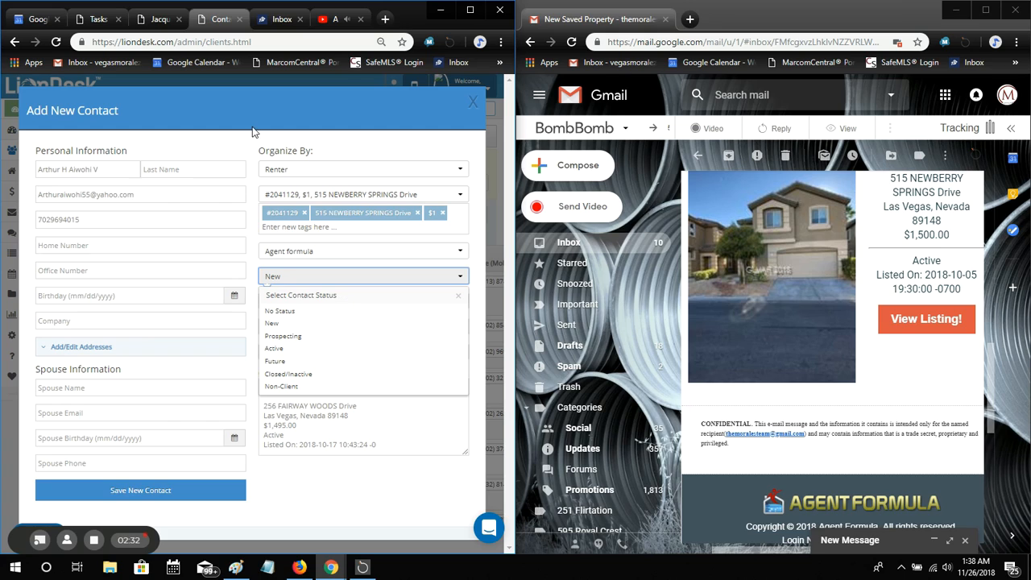
mouse_move(306, 311)
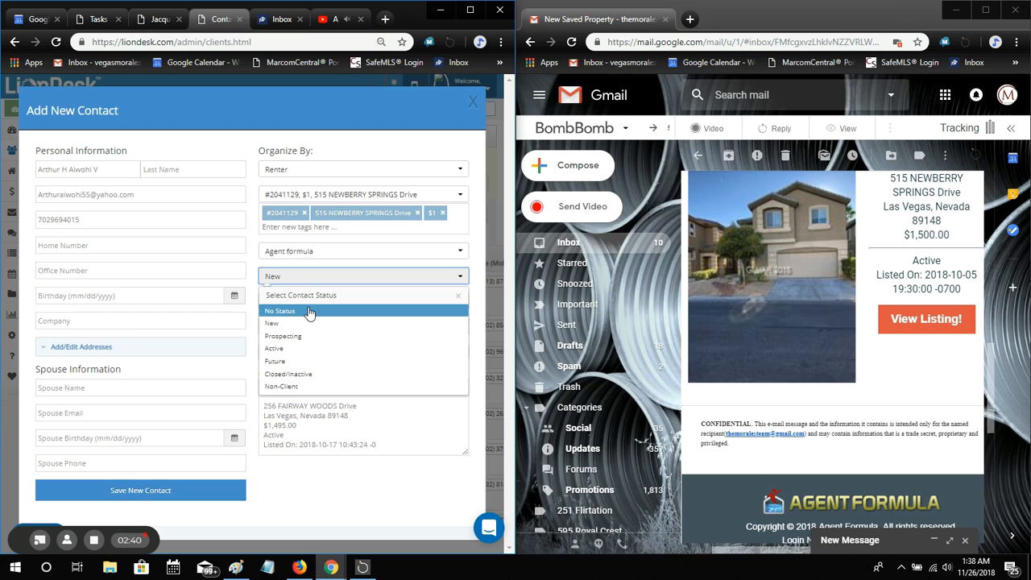
mouse_move(310, 336)
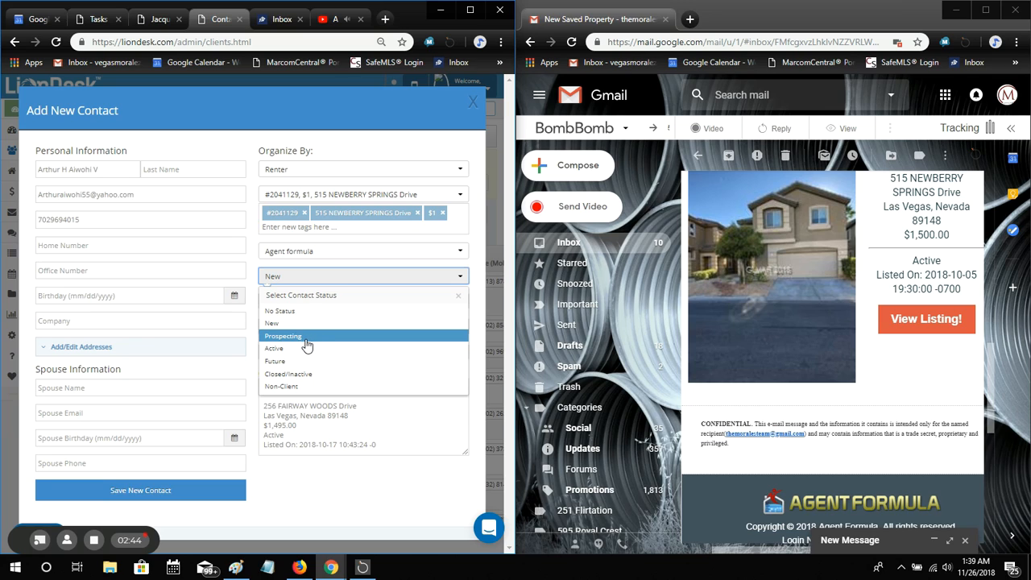
mouse_move(338, 348)
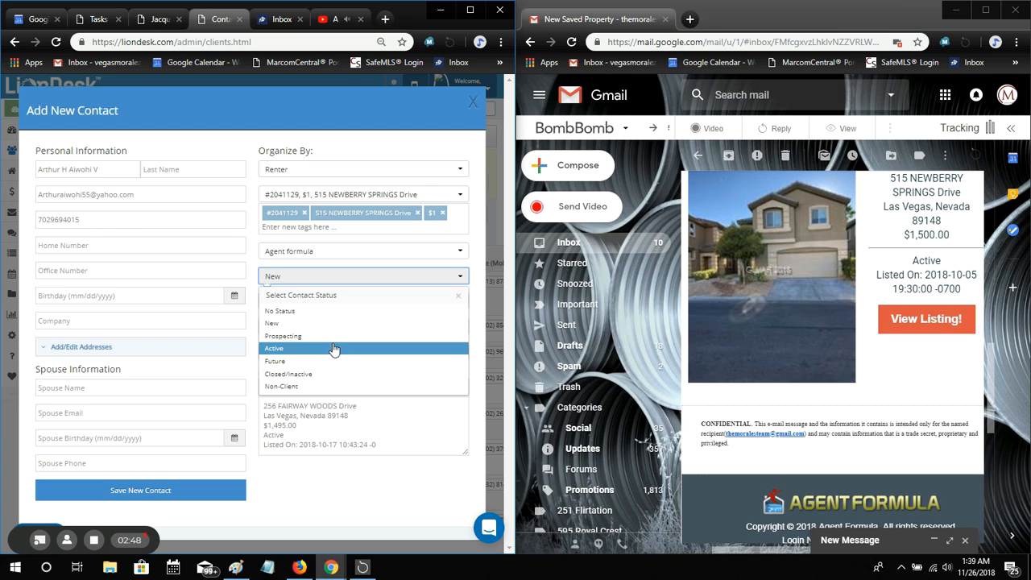
mouse_move(336, 359)
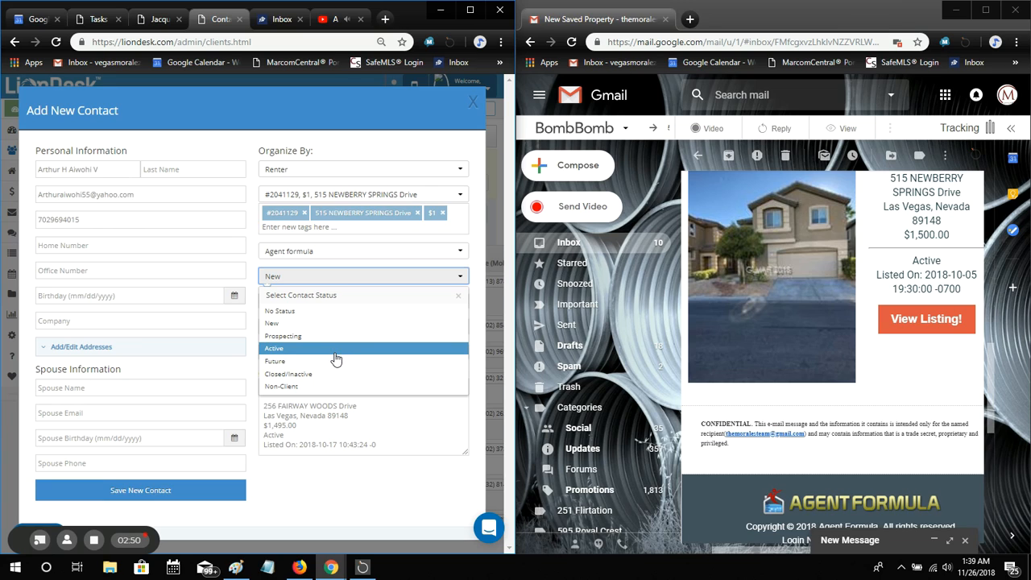
mouse_move(330, 360)
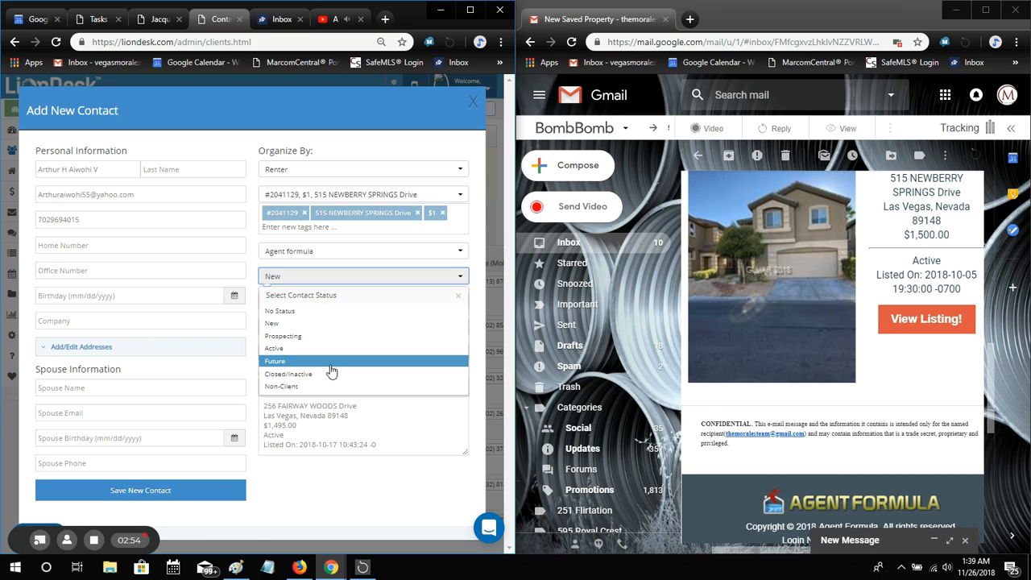
mouse_move(330, 371)
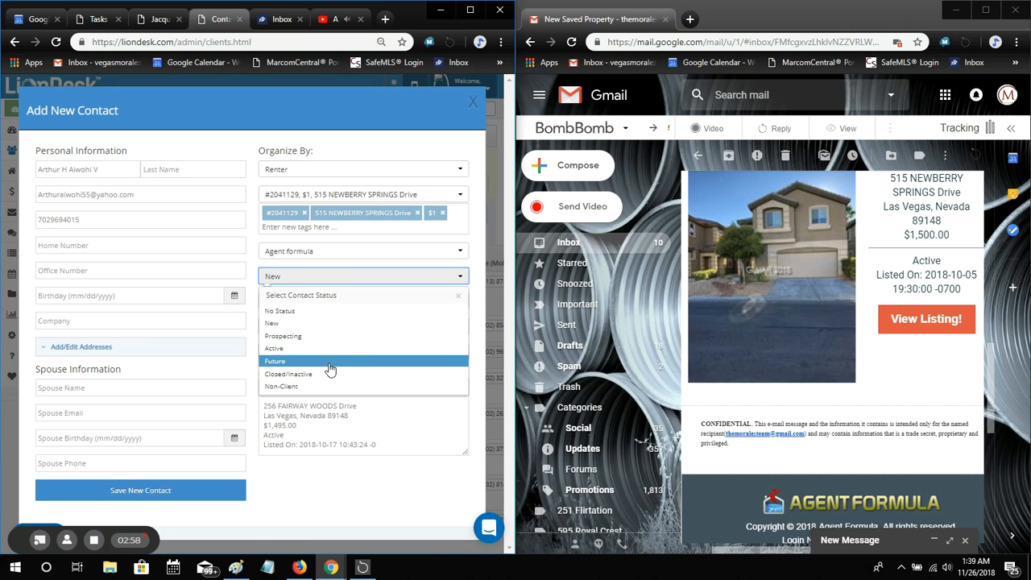
mouse_move(355, 348)
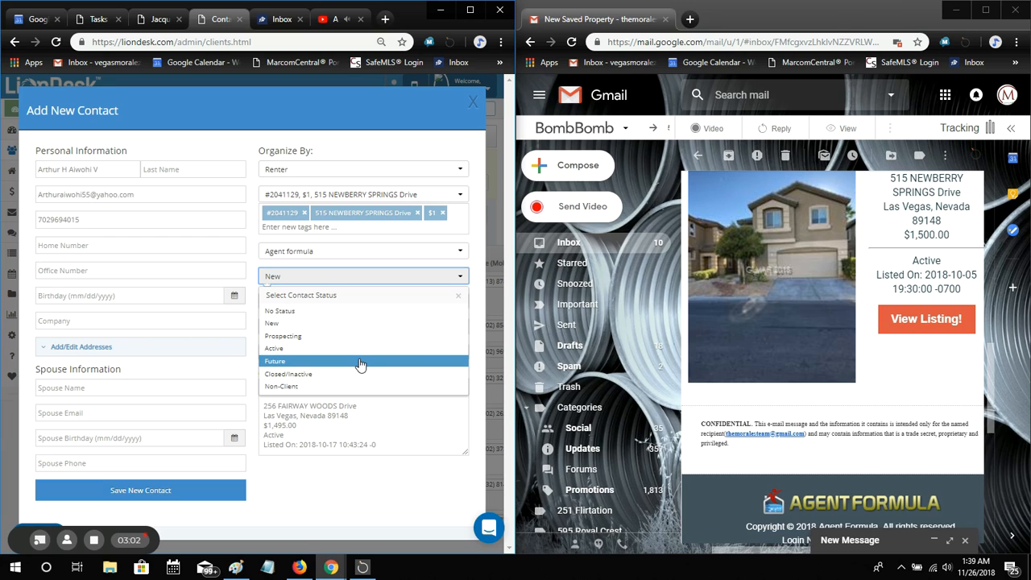
mouse_move(361, 369)
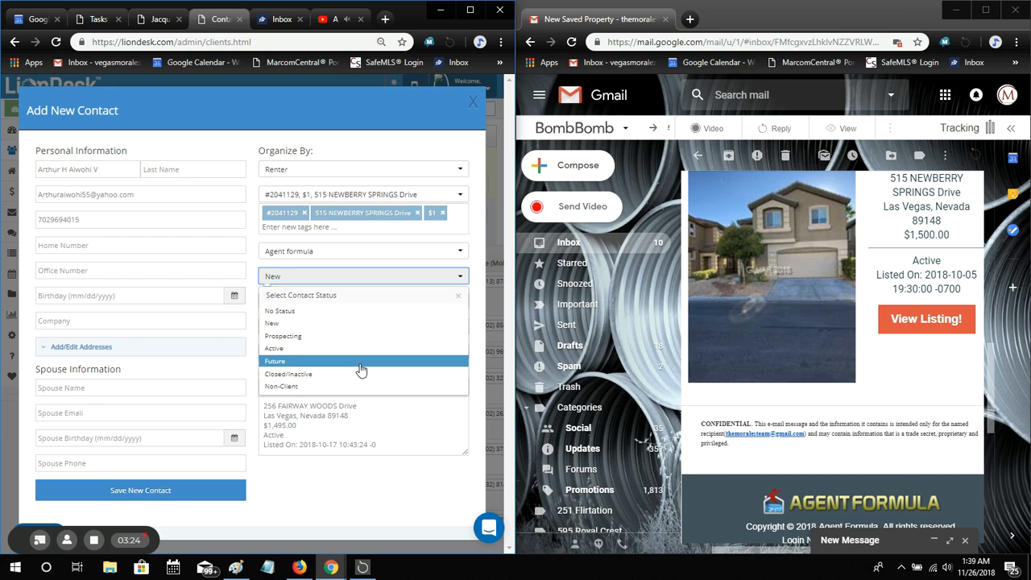
mouse_move(349, 273)
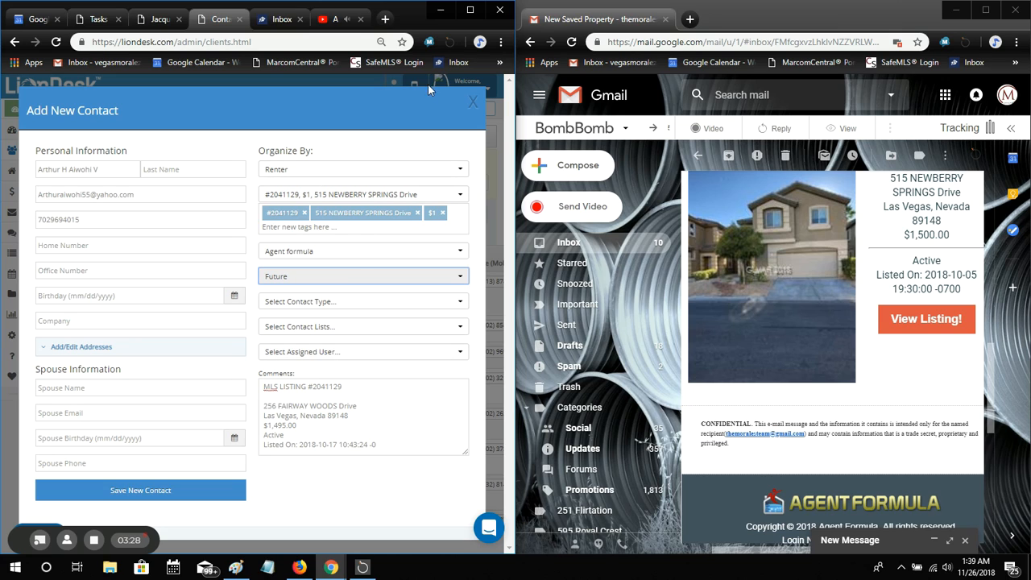
left_click(363, 169)
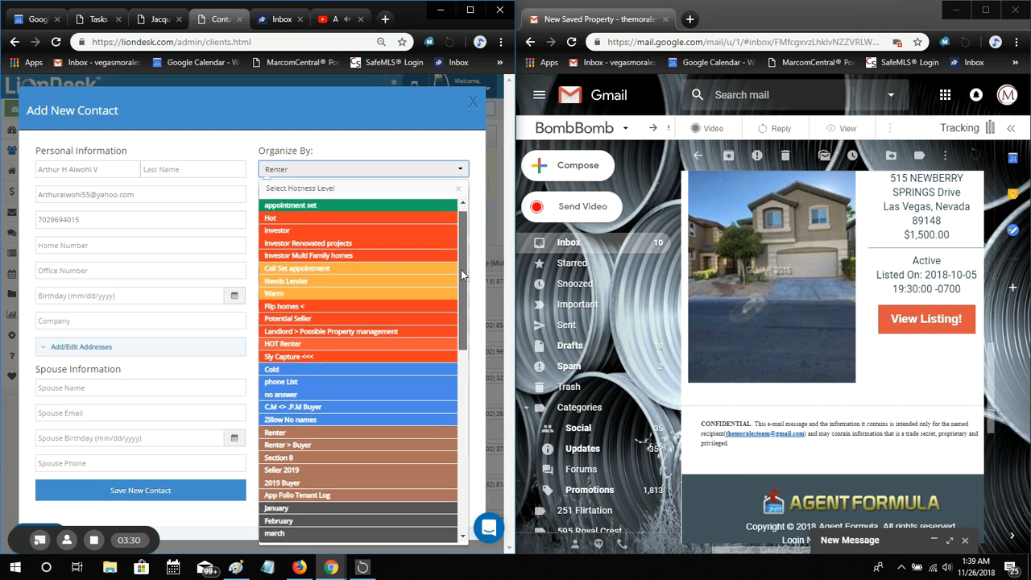
left_click(288, 445)
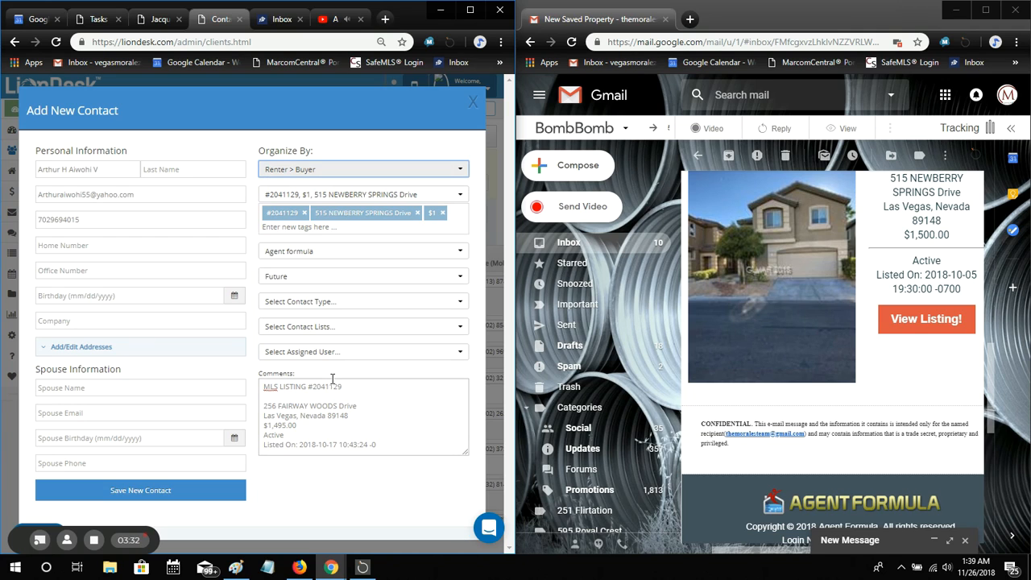
left_click(362, 169)
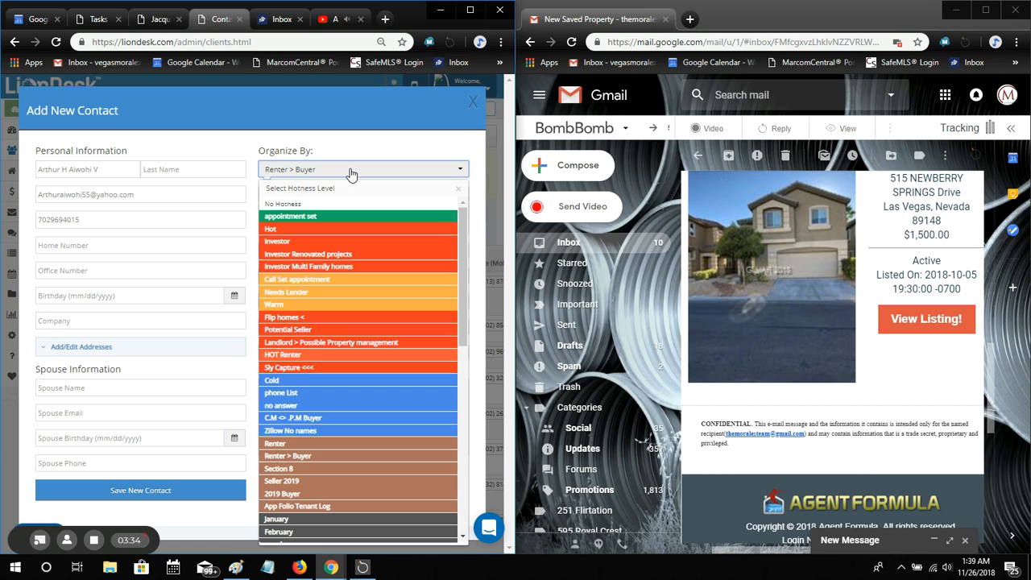
mouse_move(305, 449)
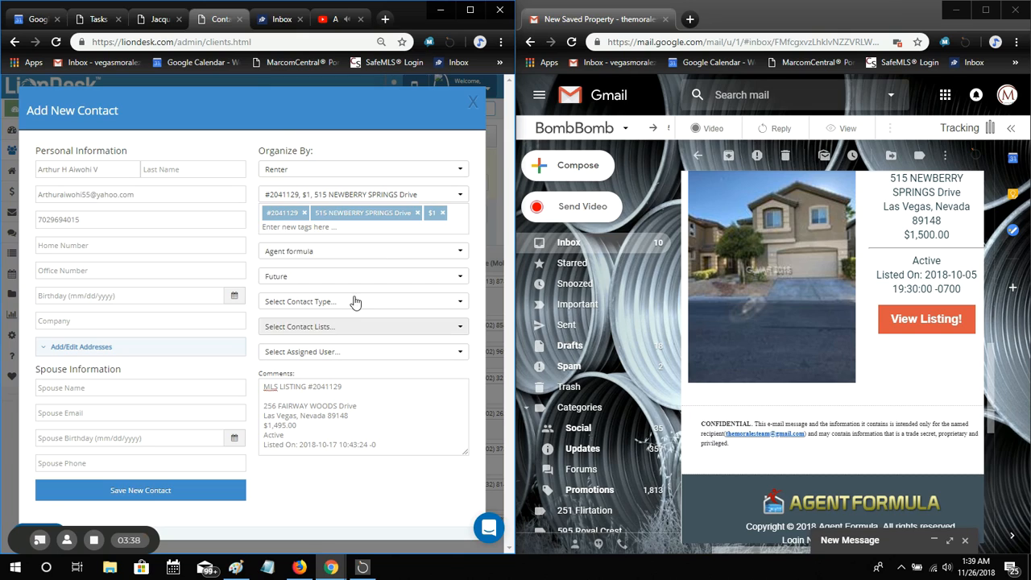
mouse_move(395, 165)
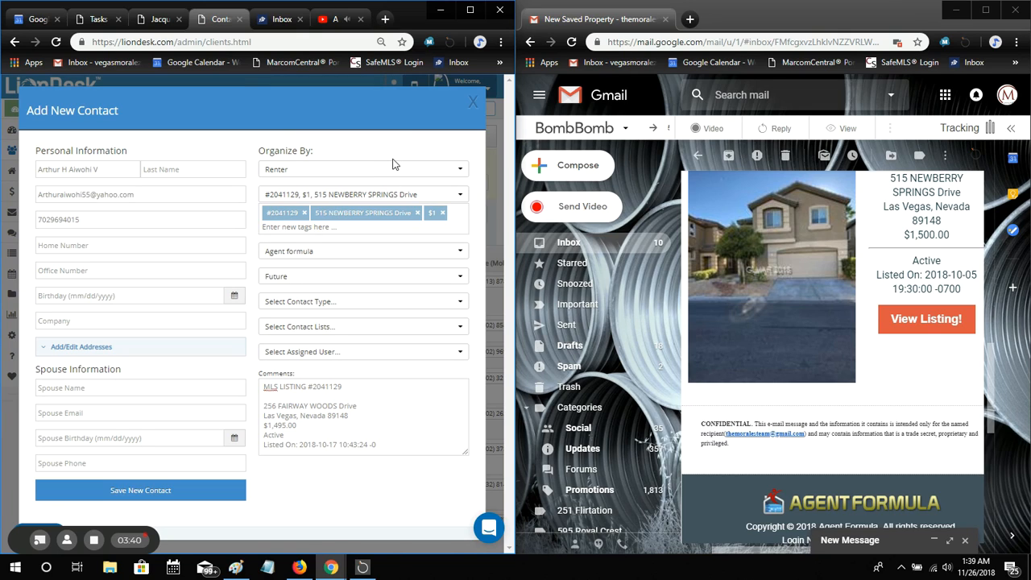
mouse_move(365, 272)
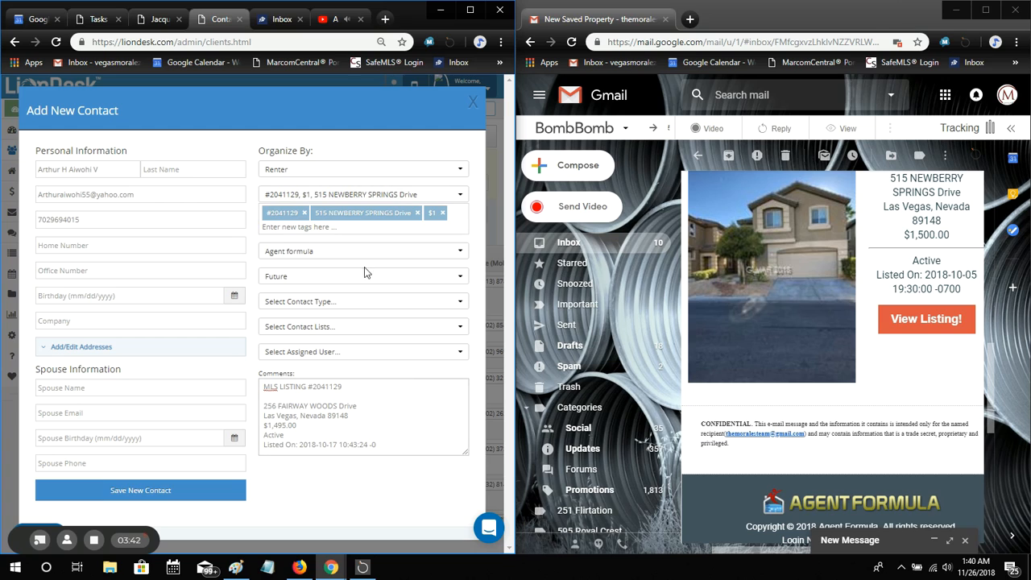
left_click(362, 302)
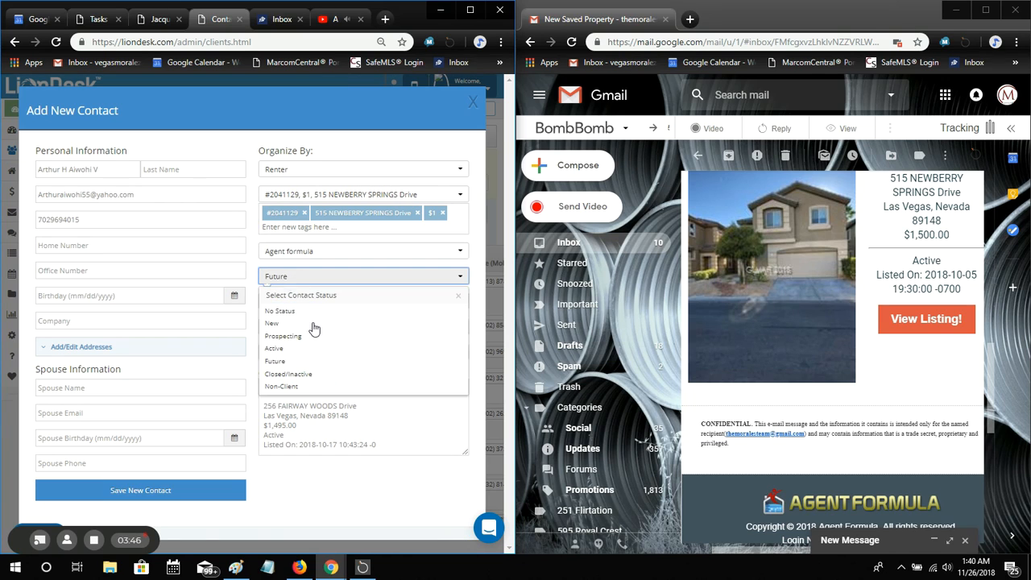
mouse_move(349, 379)
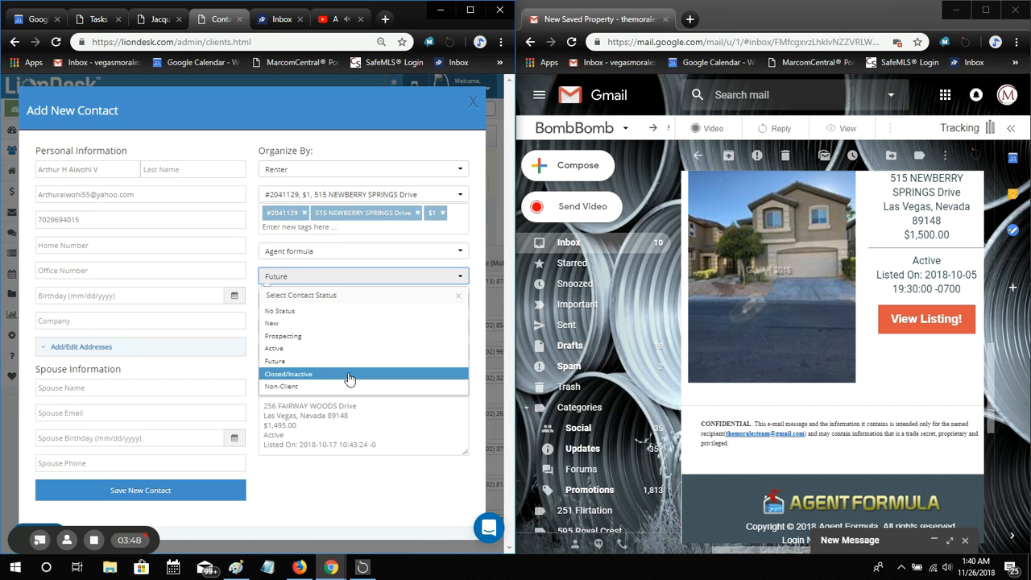
mouse_move(351, 386)
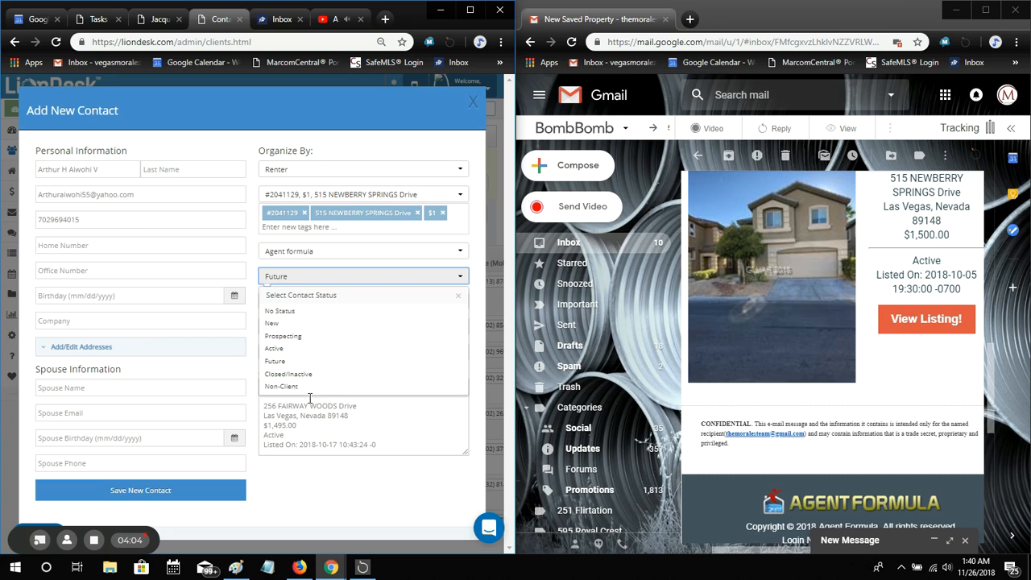
mouse_move(310, 387)
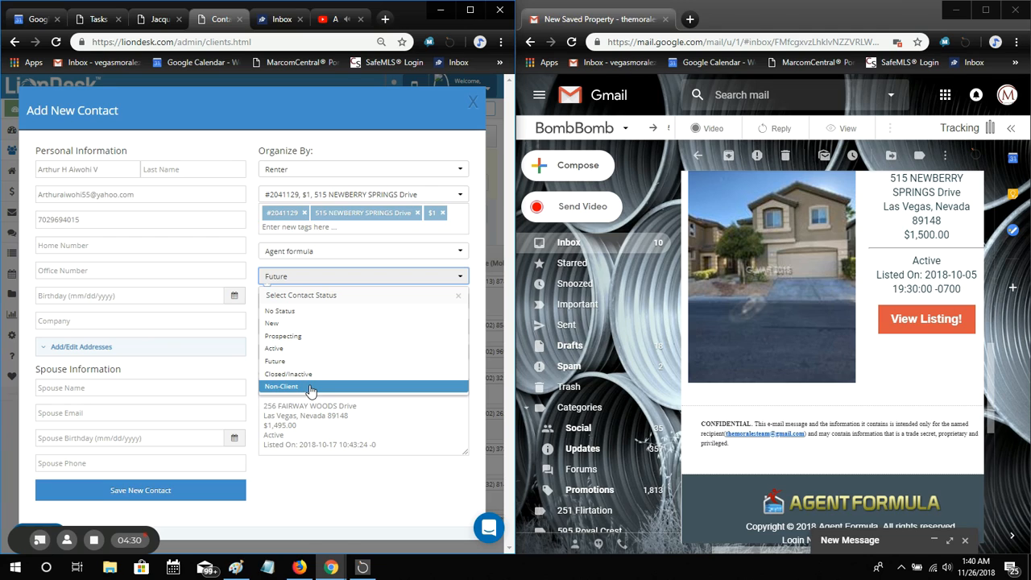
mouse_move(302, 390)
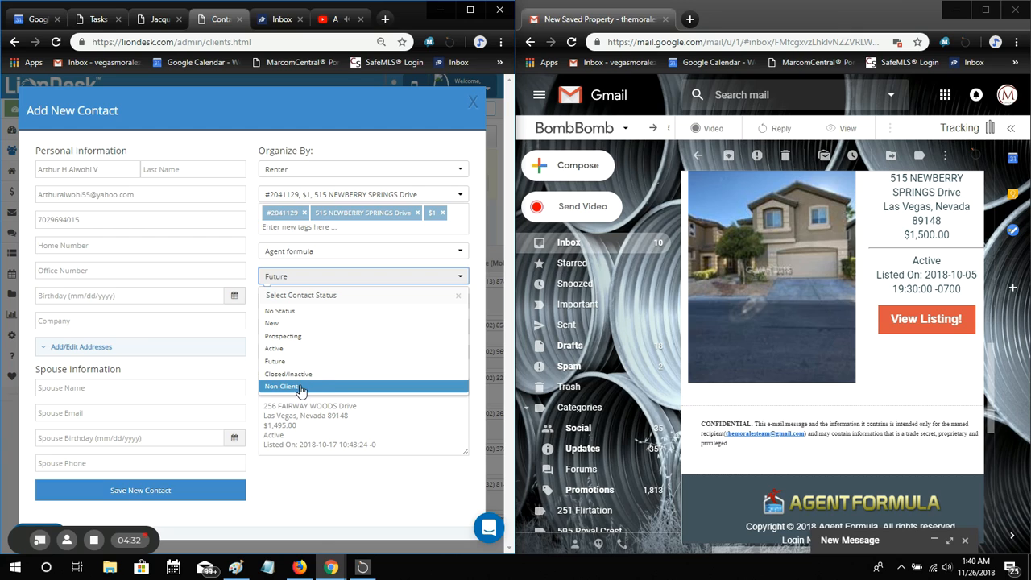
mouse_move(291, 349)
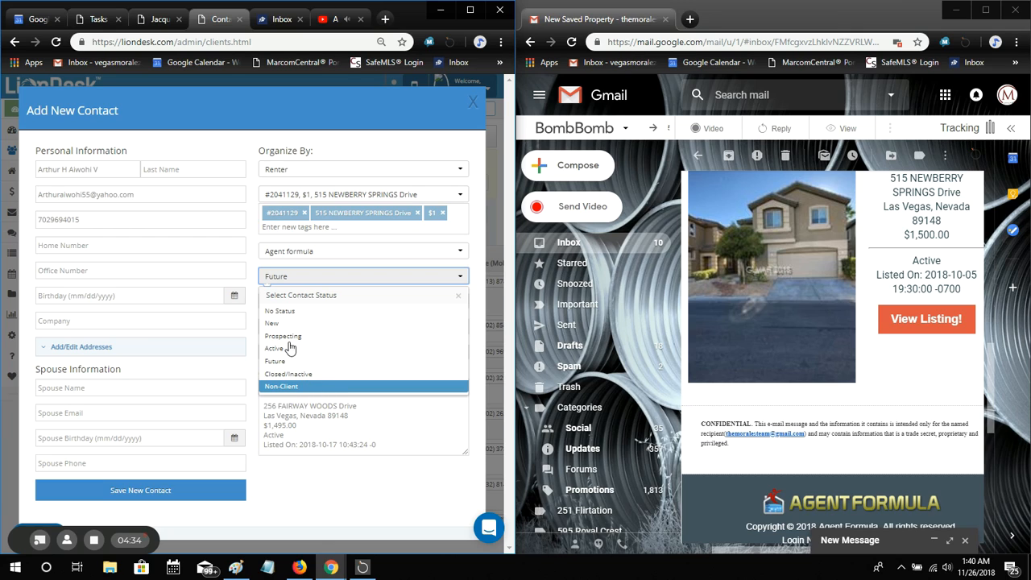
mouse_move(305, 323)
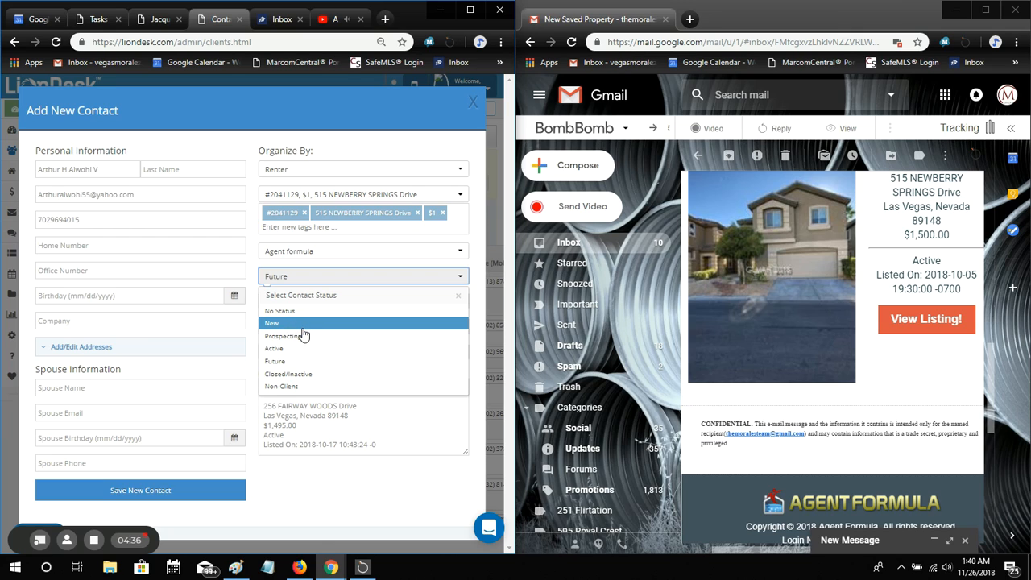
mouse_move(306, 336)
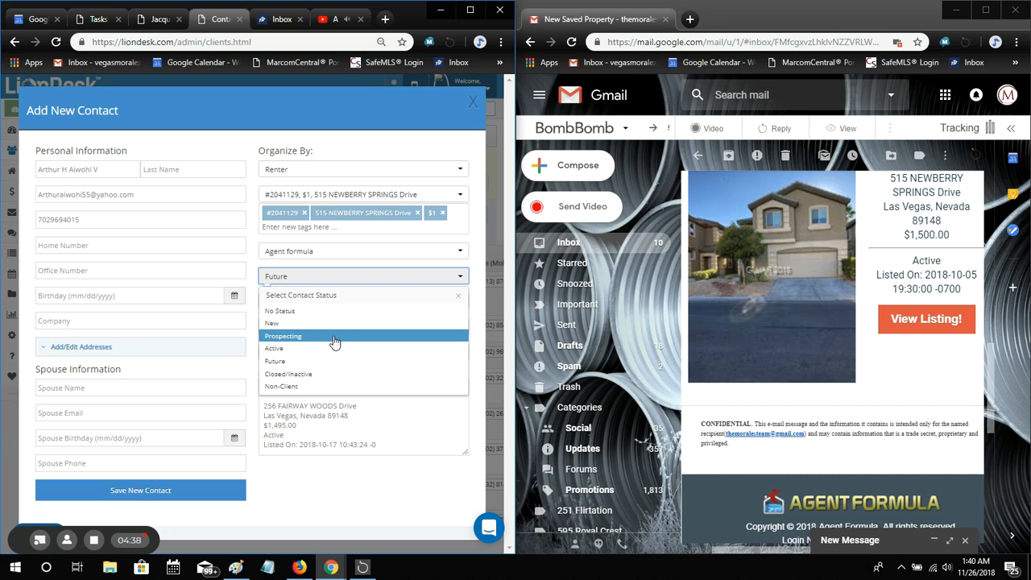
mouse_move(330, 348)
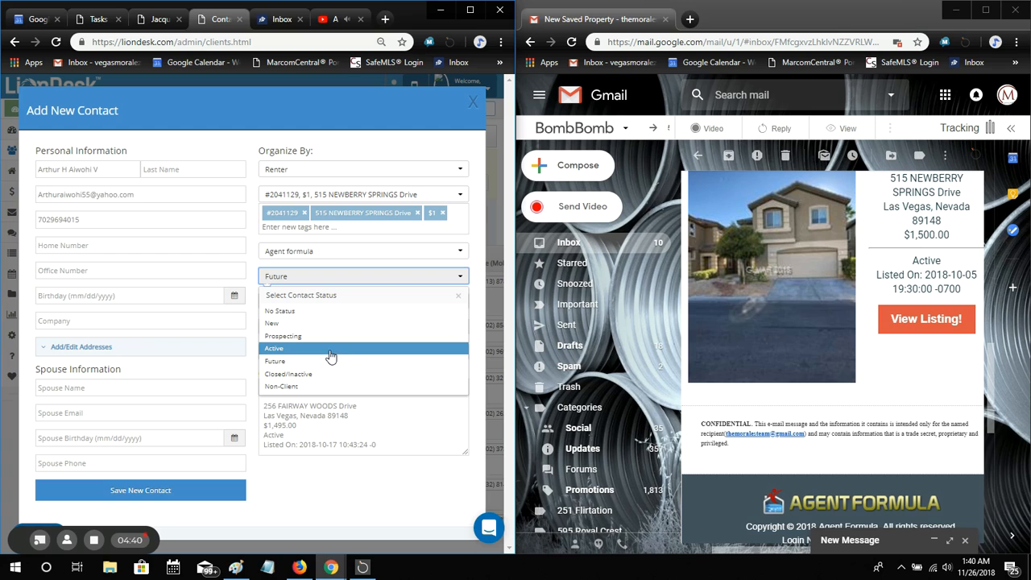
mouse_move(326, 356)
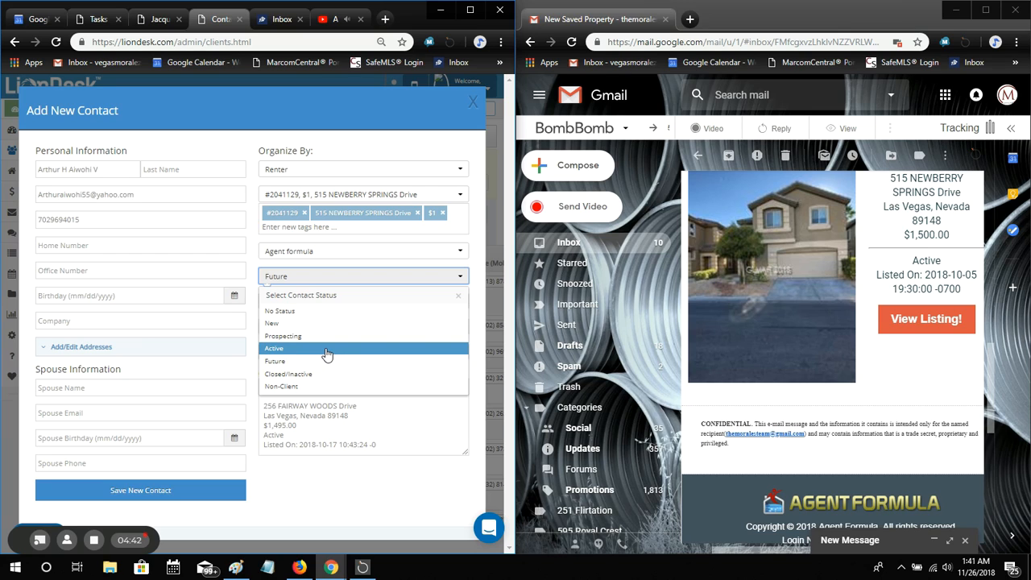
mouse_move(338, 361)
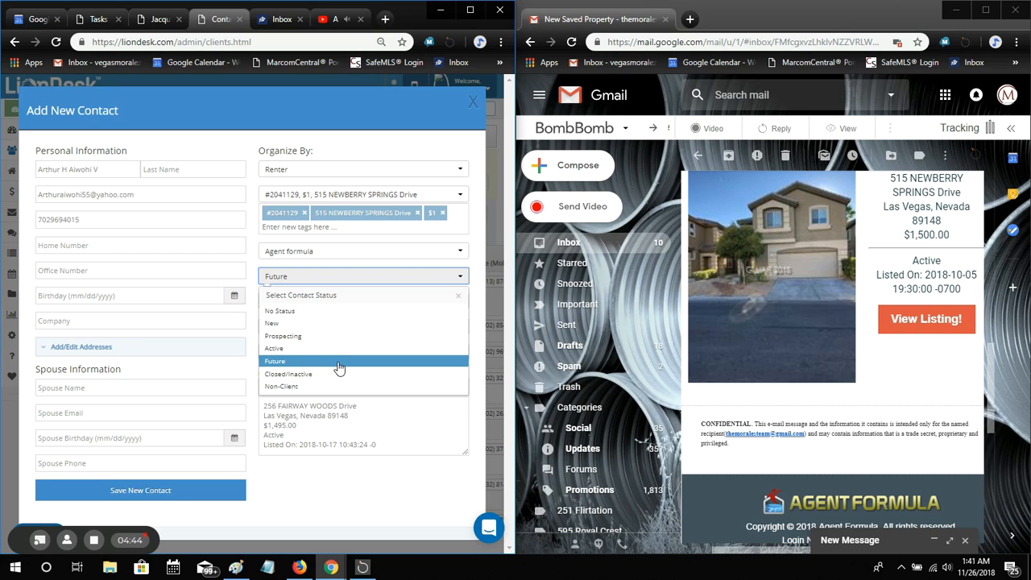
mouse_move(335, 364)
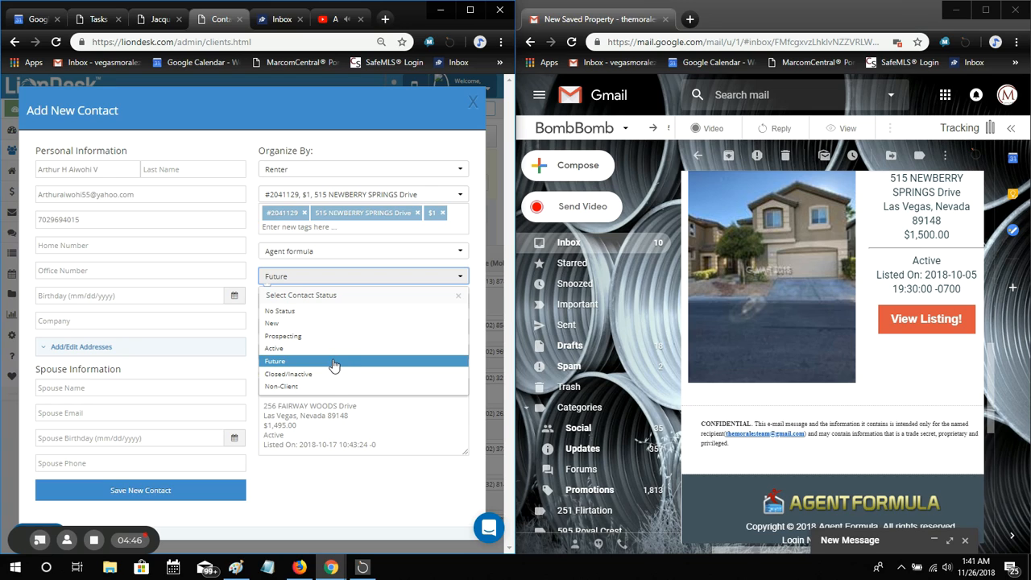
mouse_move(330, 374)
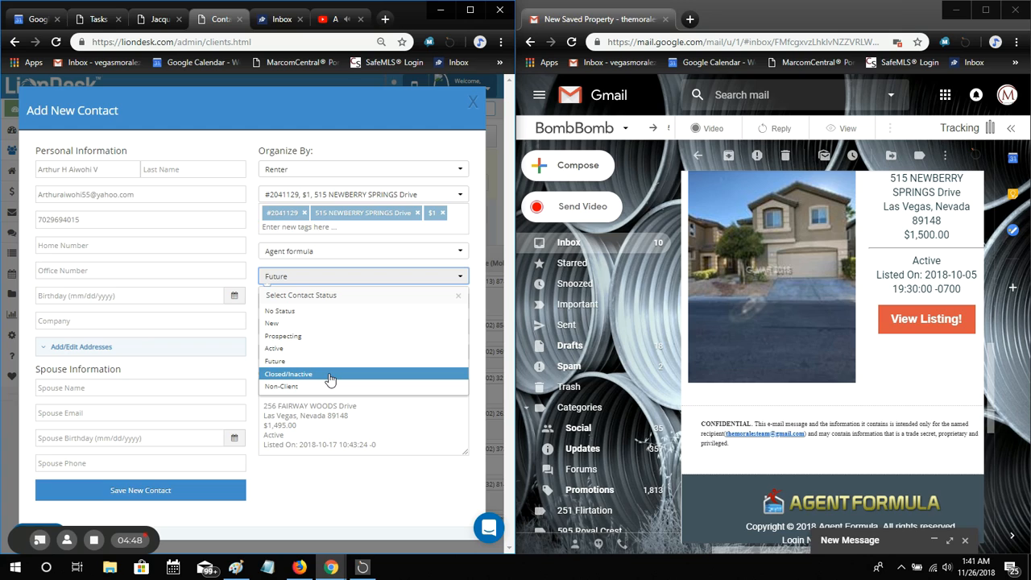
mouse_move(368, 375)
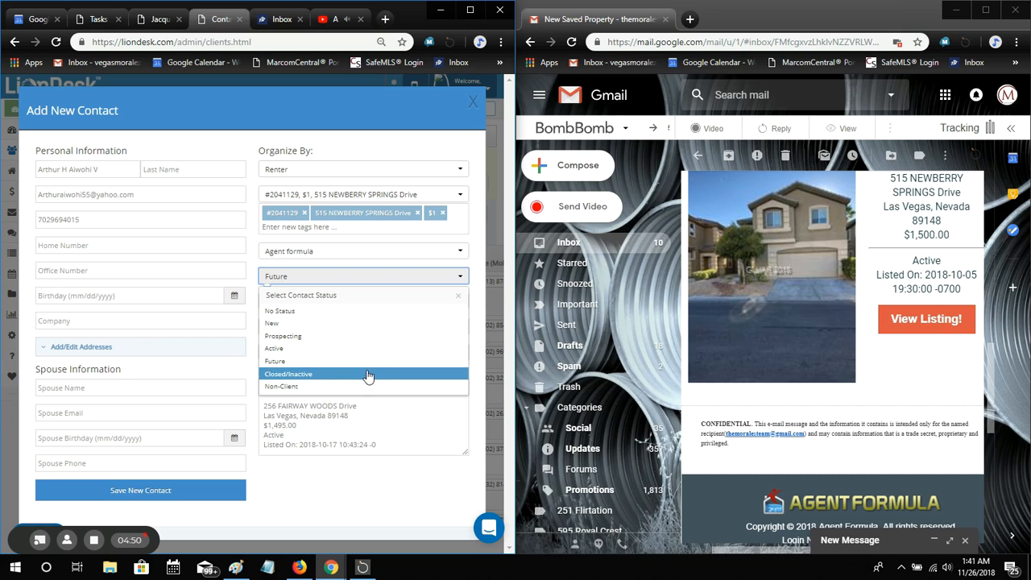
mouse_move(349, 381)
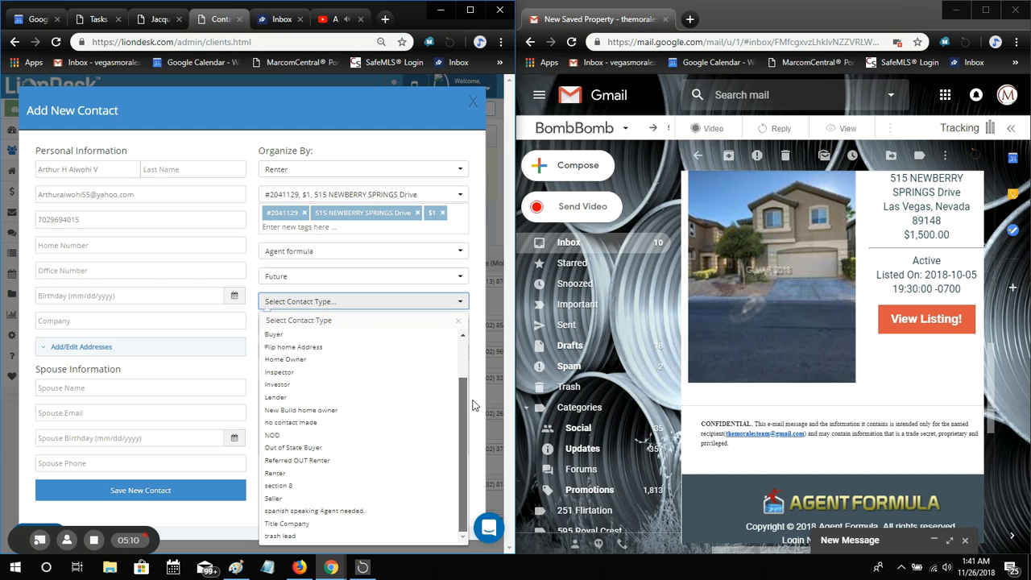
mouse_move(342, 351)
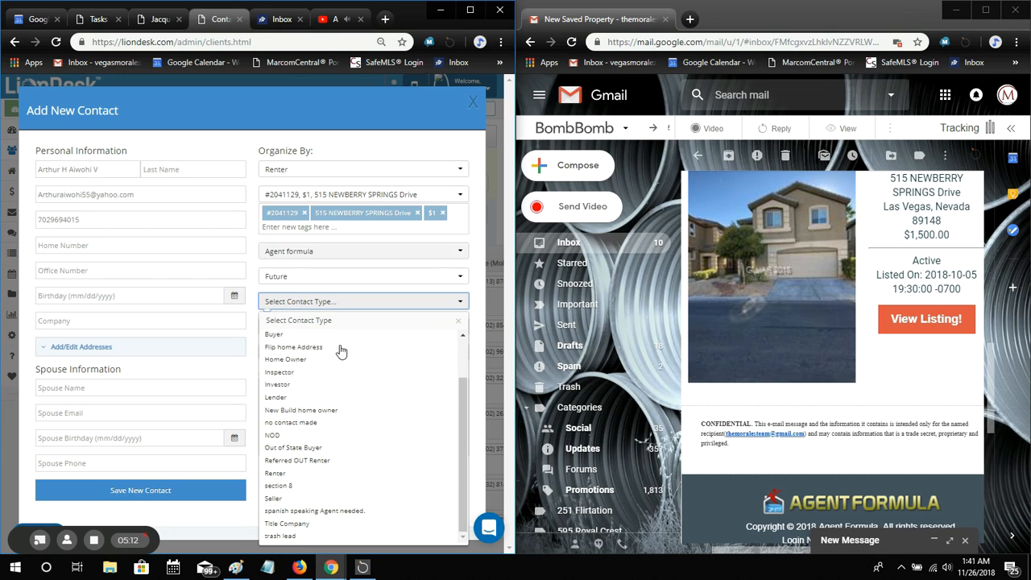
mouse_move(337, 473)
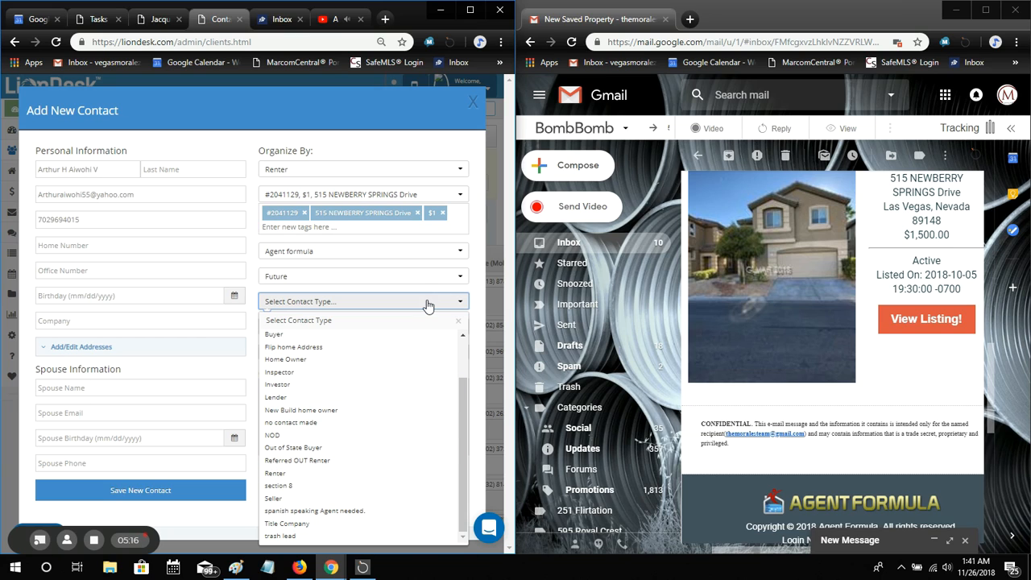
Review the hotness levels and pick Renter as the contact type, keeping Renter hotness
left_click(363, 301)
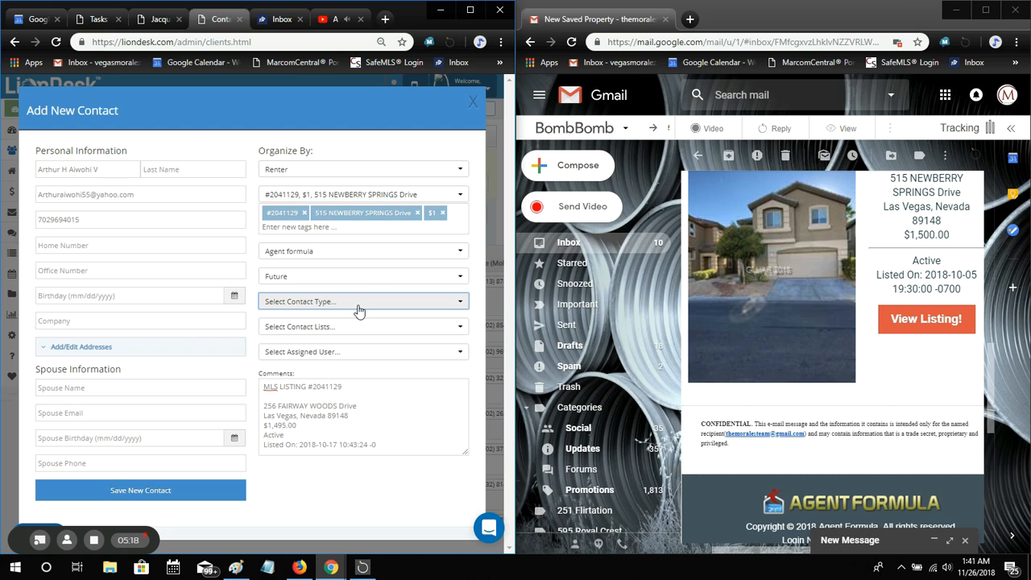
mouse_move(306, 170)
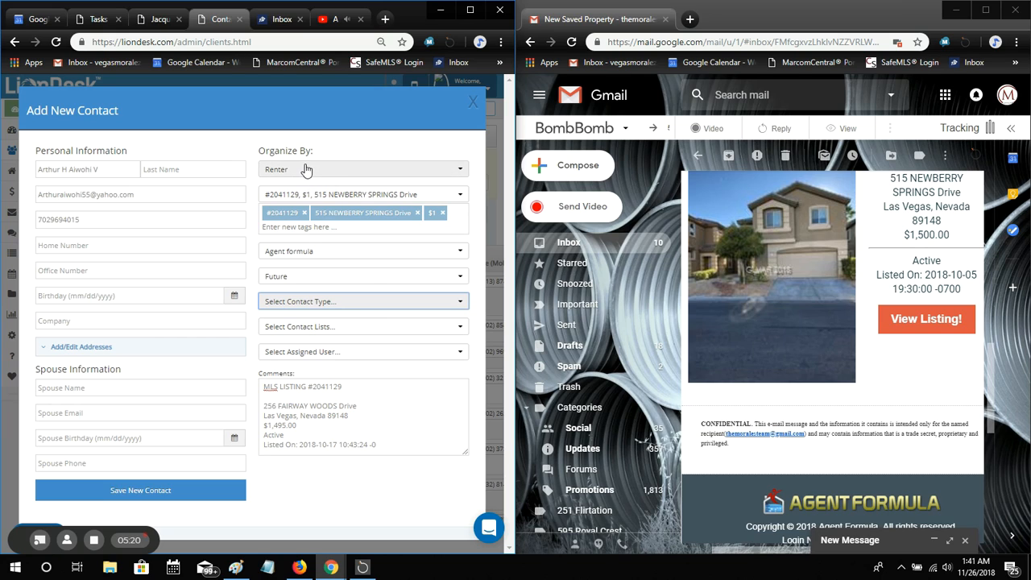
left_click(363, 169)
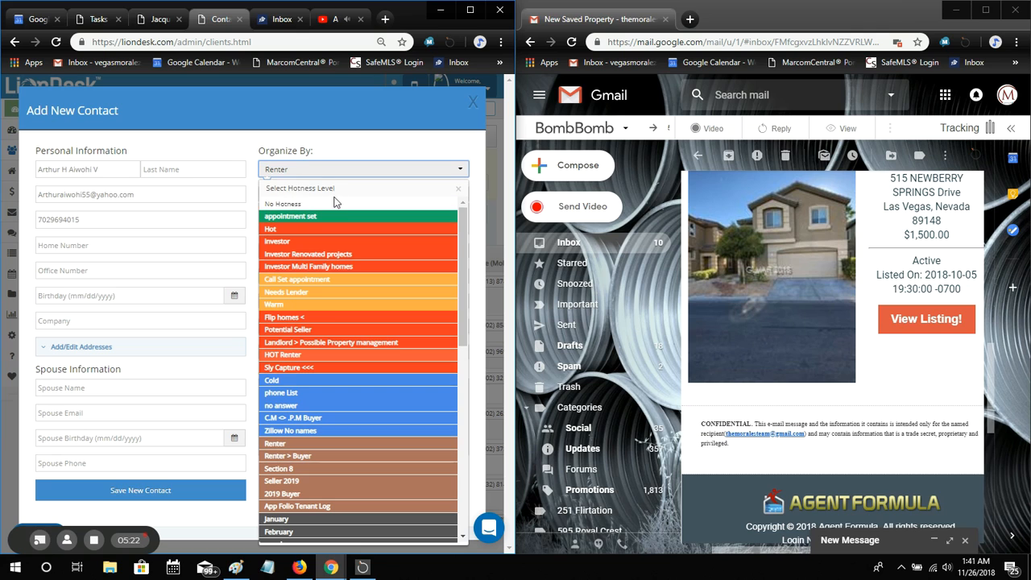
scroll("down", 3)
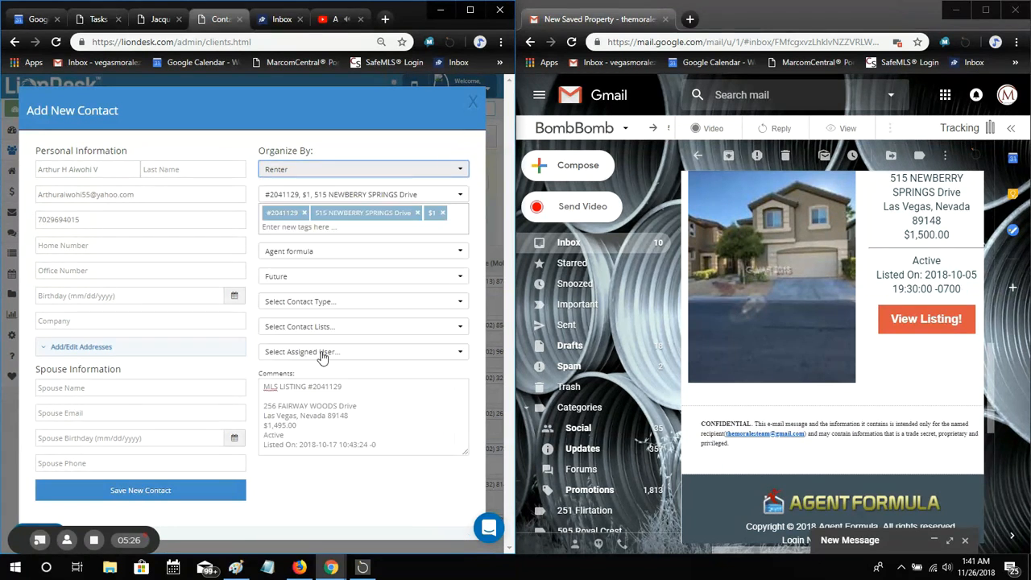
left_click(363, 302)
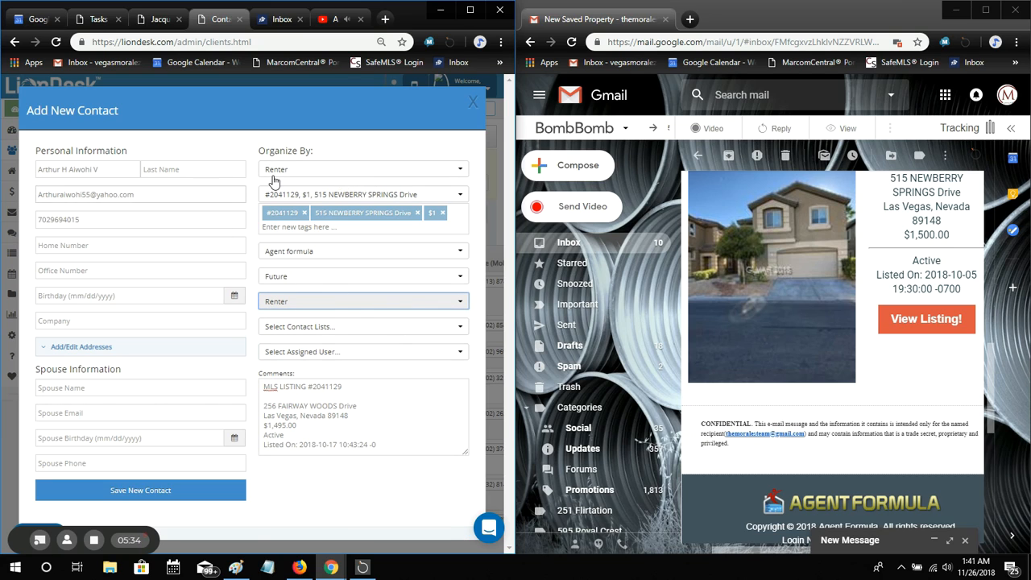
left_click(362, 169)
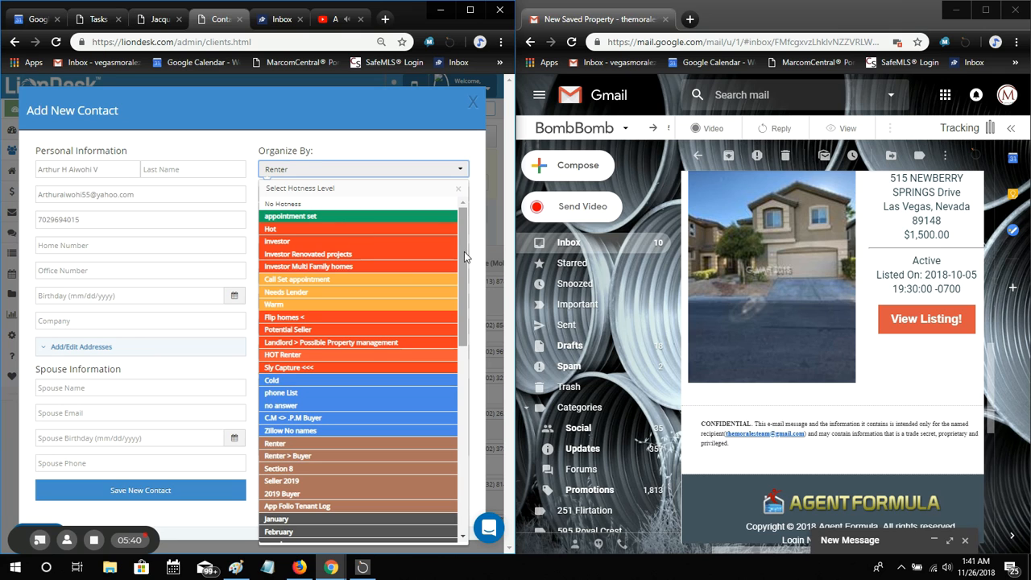
scroll("down", 3)
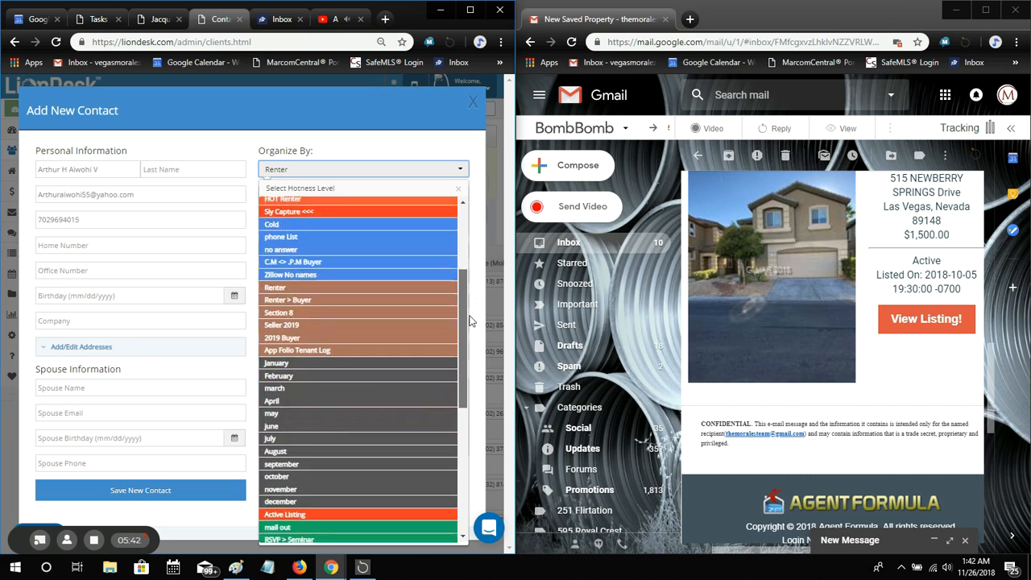
scroll("down", 3)
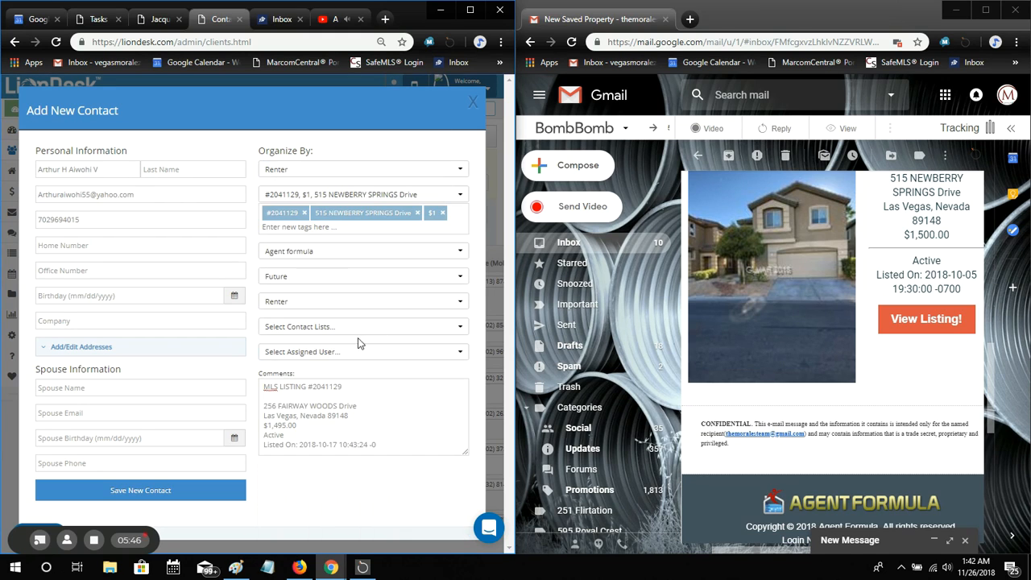
left_click(363, 327)
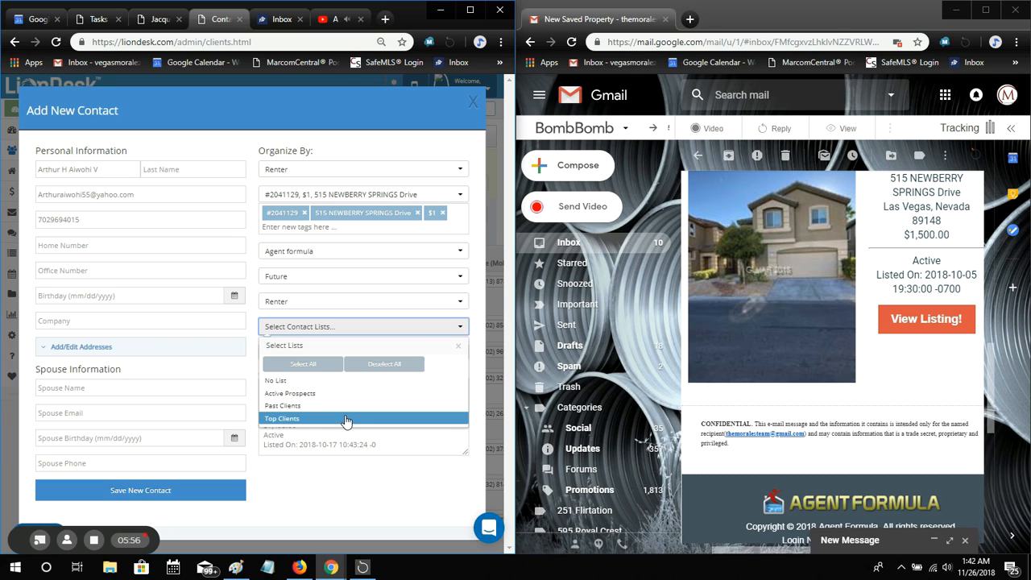
mouse_move(346, 405)
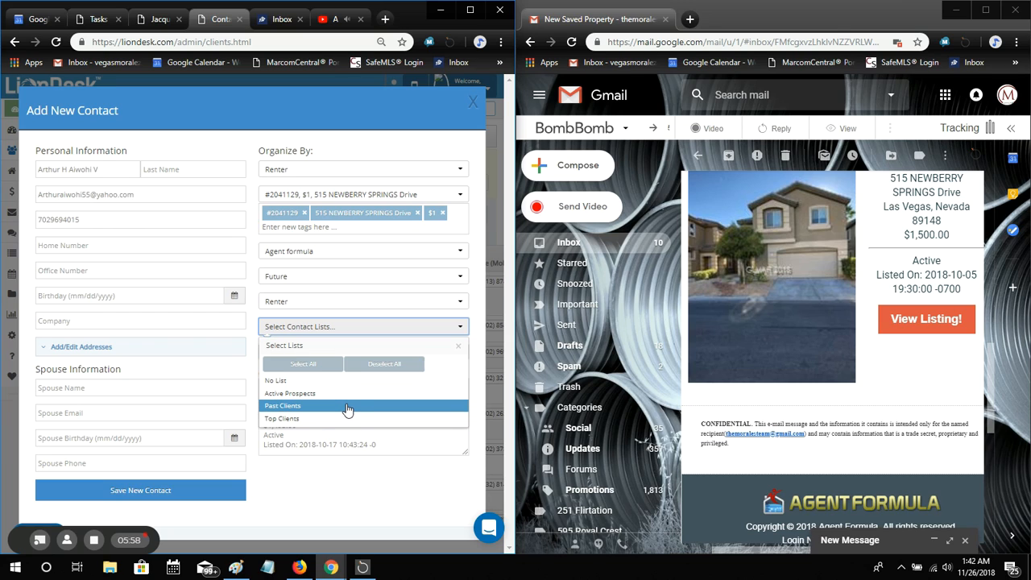
mouse_move(358, 411)
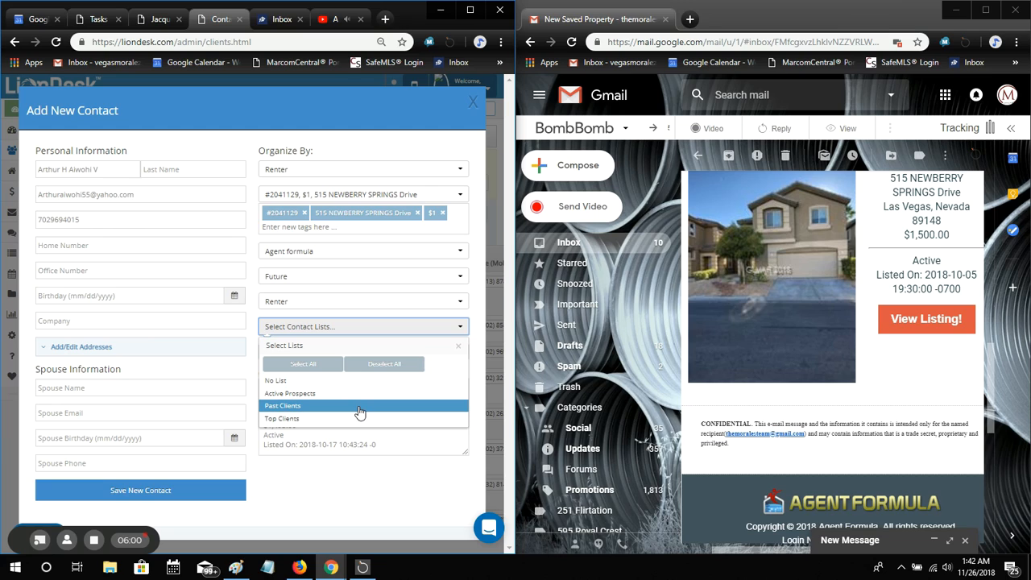
mouse_move(356, 418)
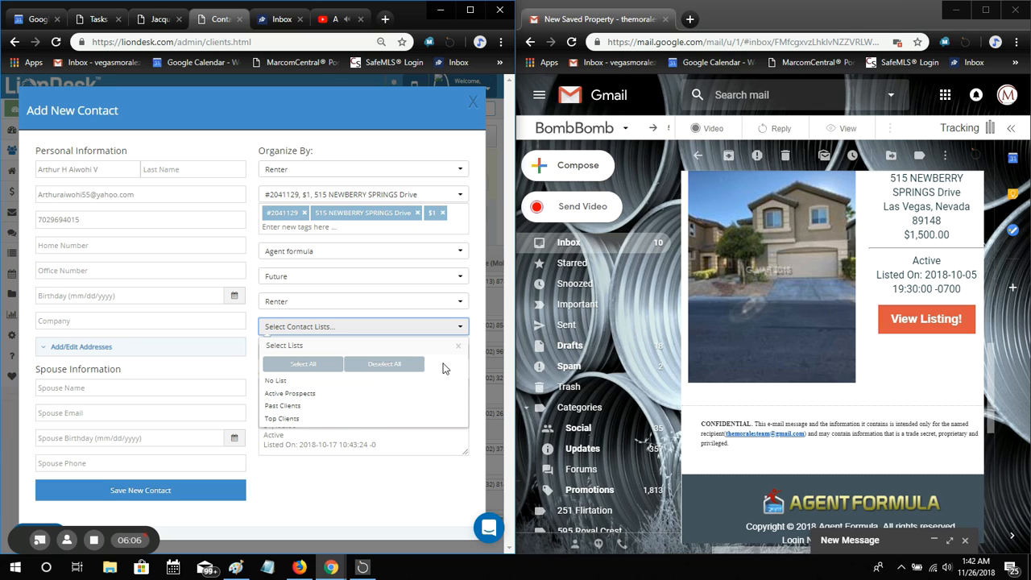
mouse_move(480, 409)
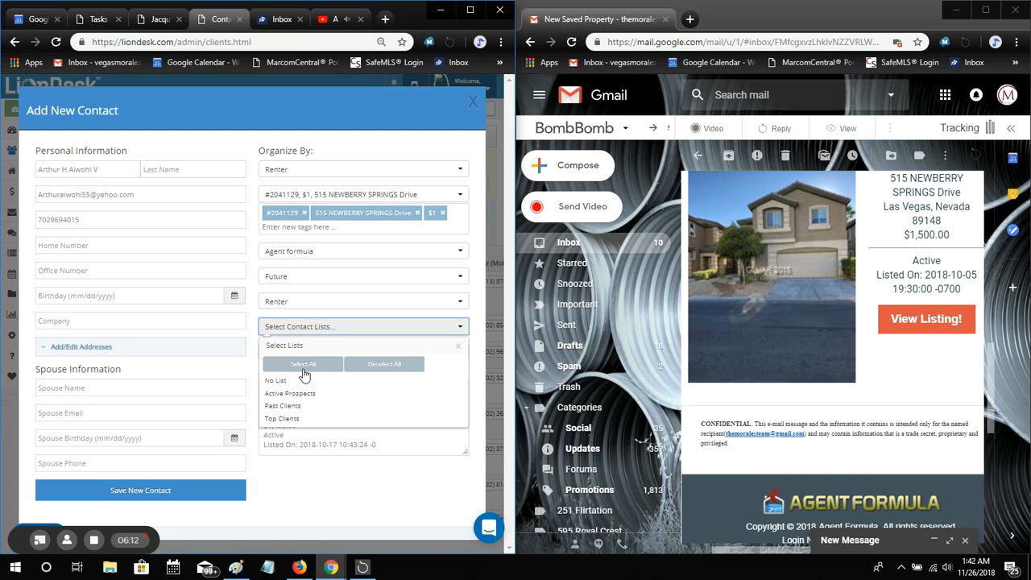
left_click(290, 393)
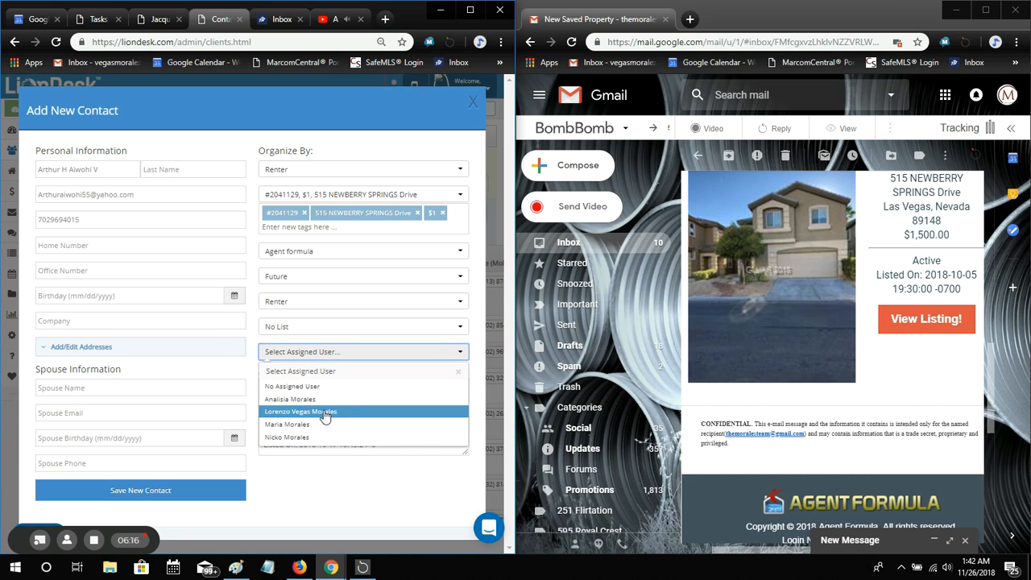
mouse_move(330, 425)
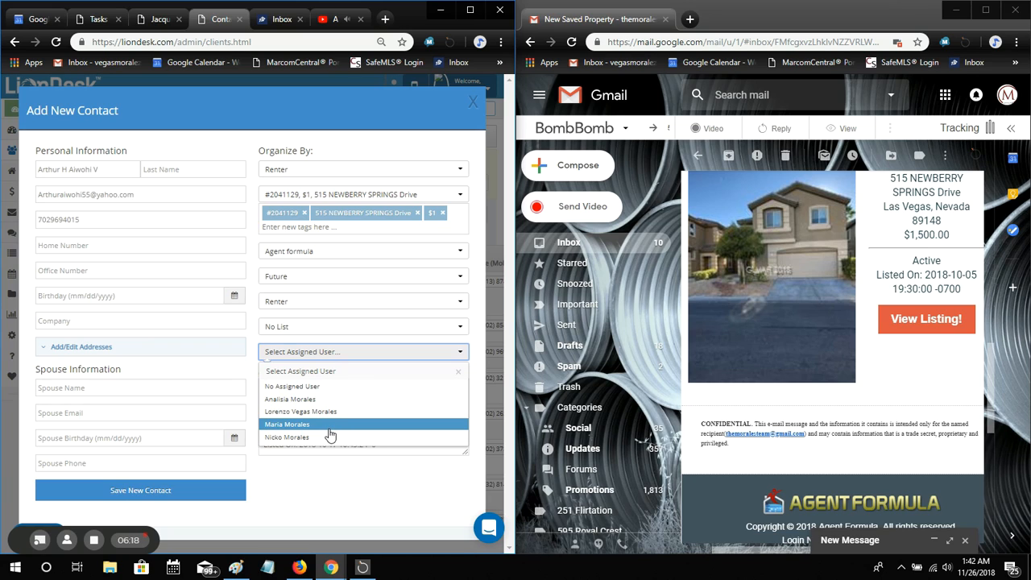
mouse_move(314, 437)
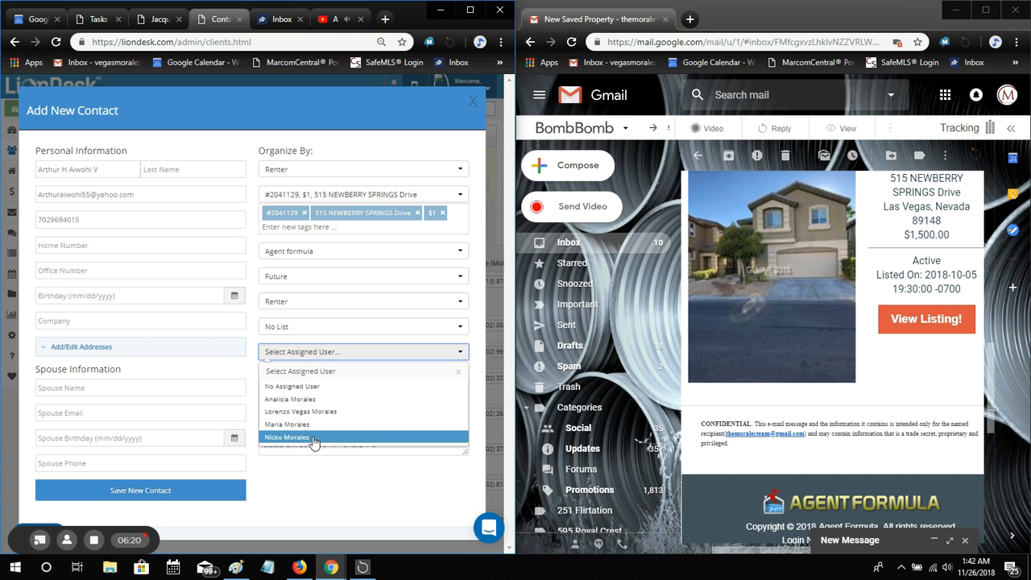
left_click(287, 425)
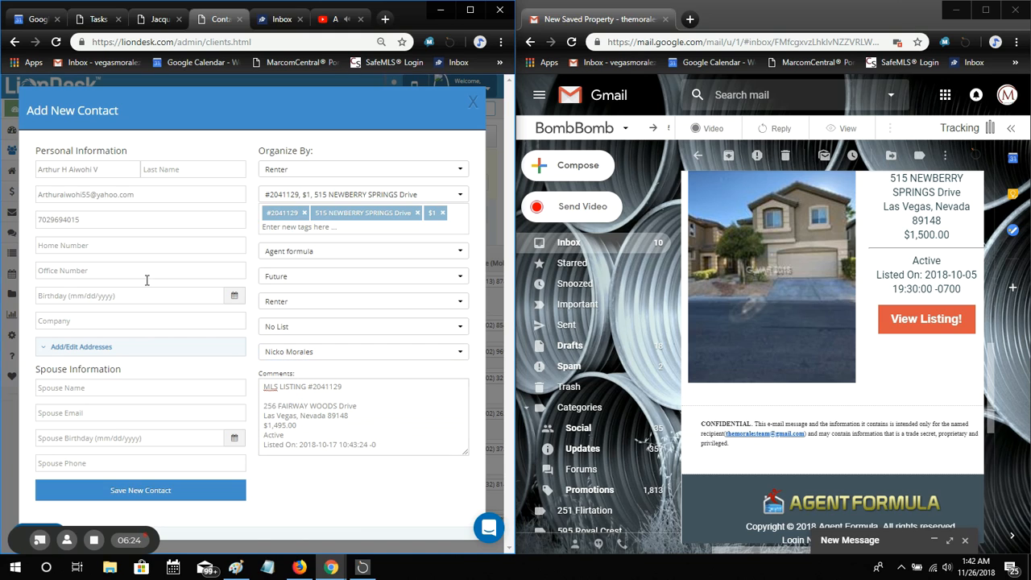
double_click(81, 169)
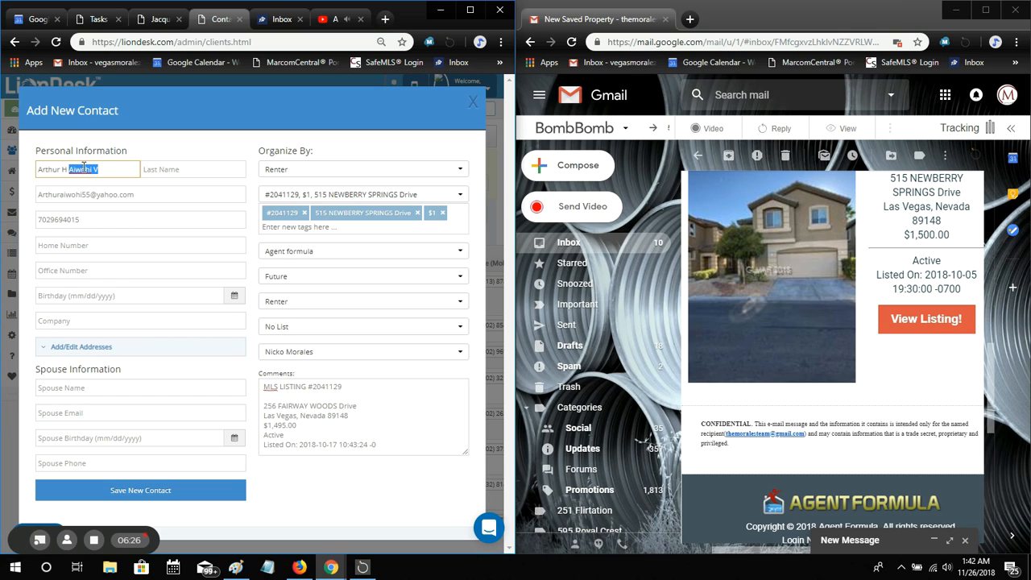
left_click(193, 170)
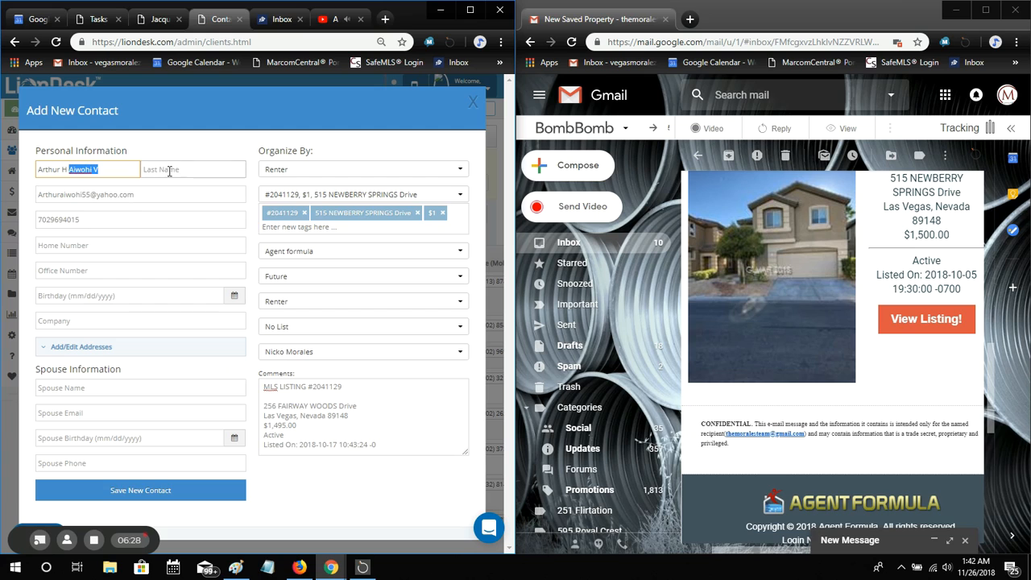
right_click(193, 169)
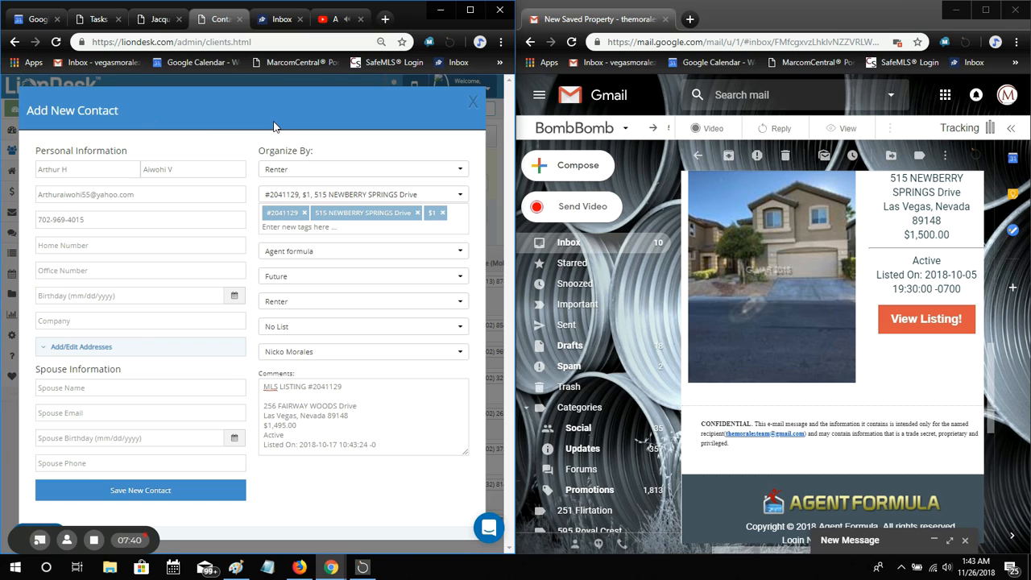
mouse_move(417, 150)
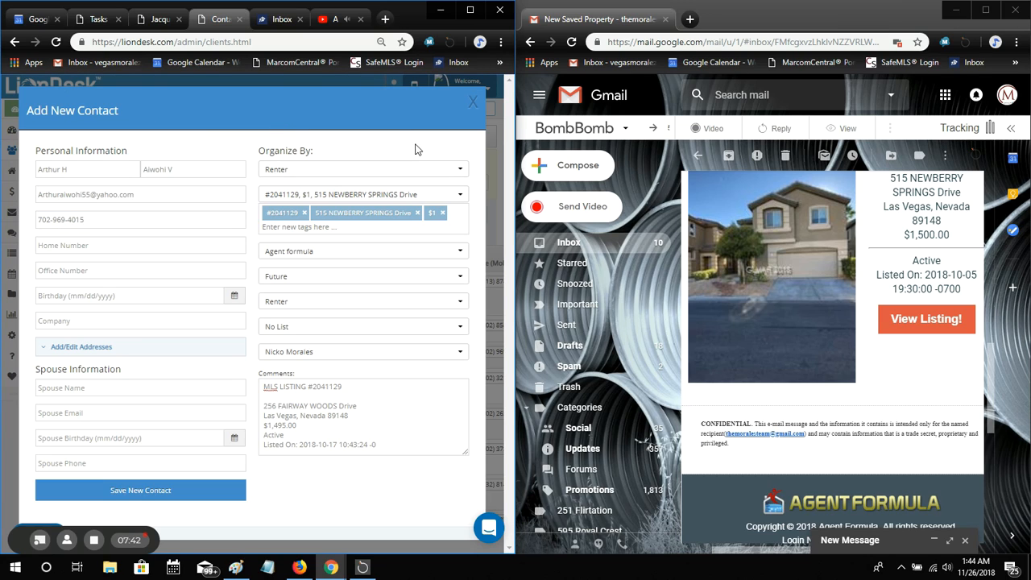
mouse_move(405, 153)
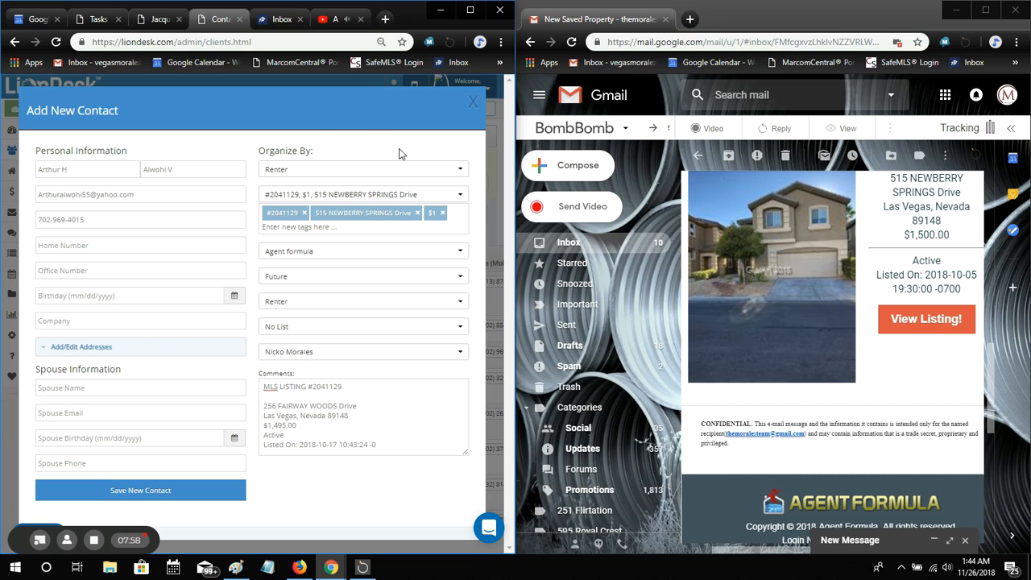
mouse_move(171, 145)
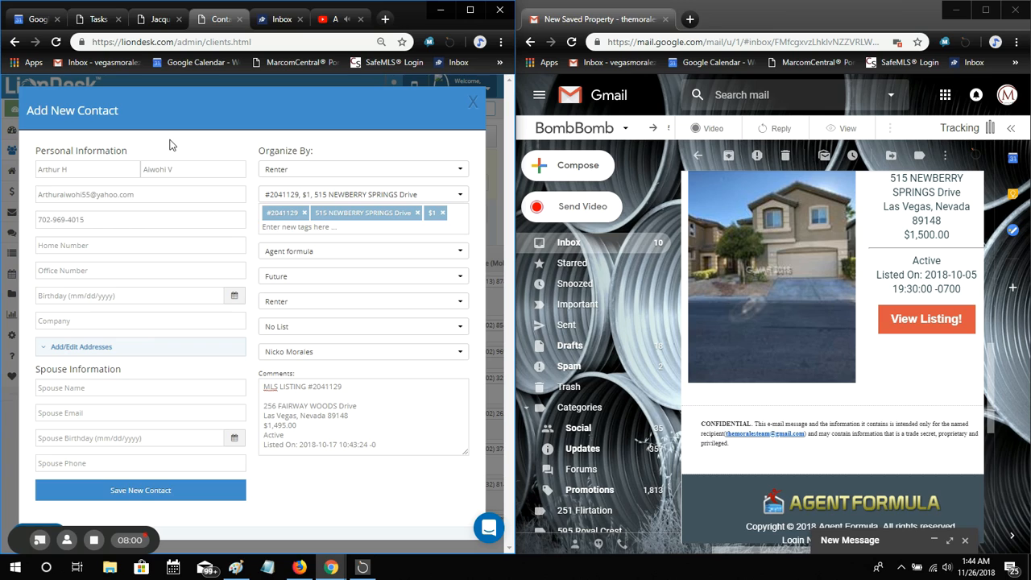
mouse_move(252, 144)
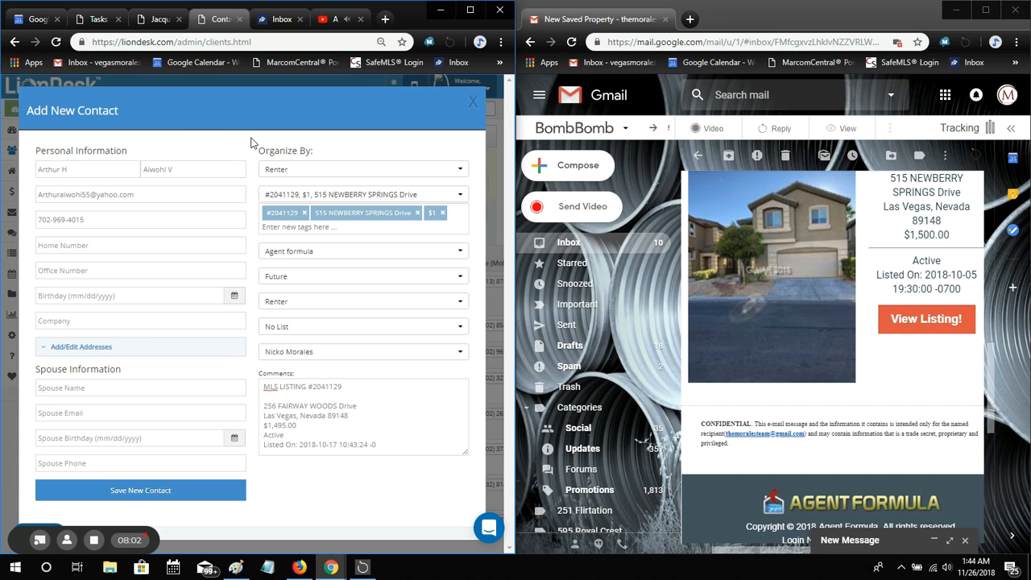
mouse_move(237, 520)
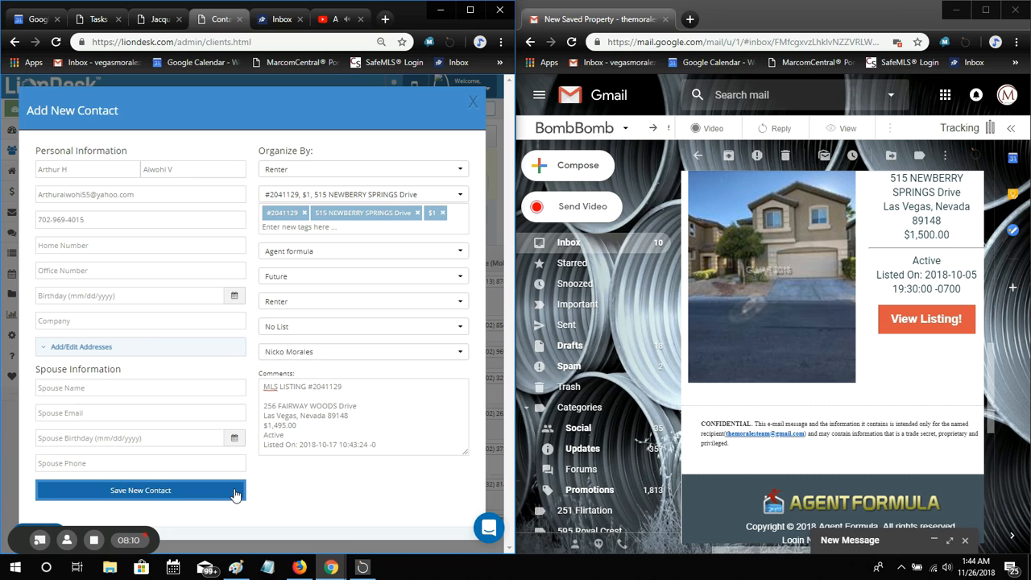
mouse_move(214, 494)
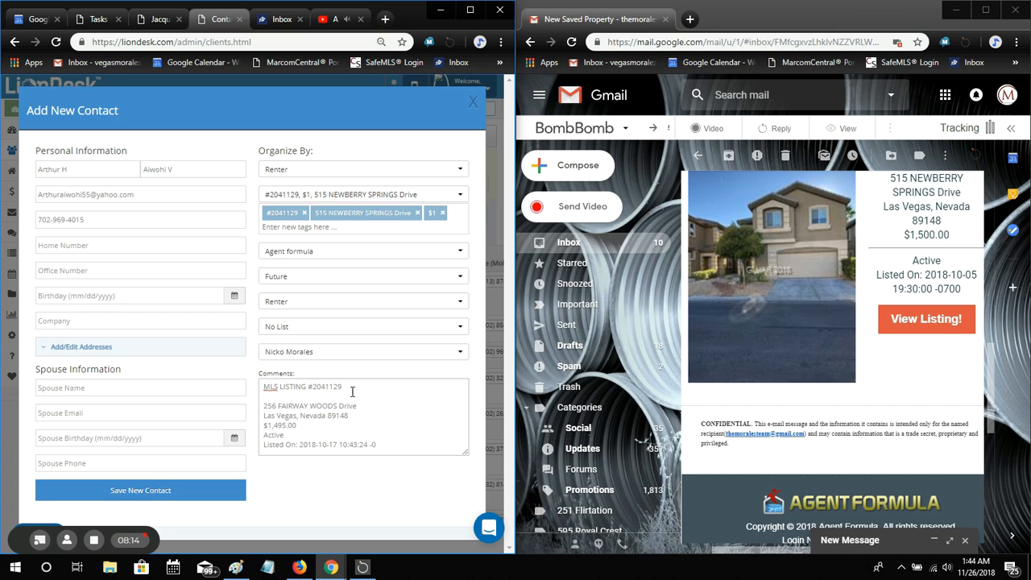
Append '<' after MLS LISTING #2041129 on the first Comments line
left_click(352, 389)
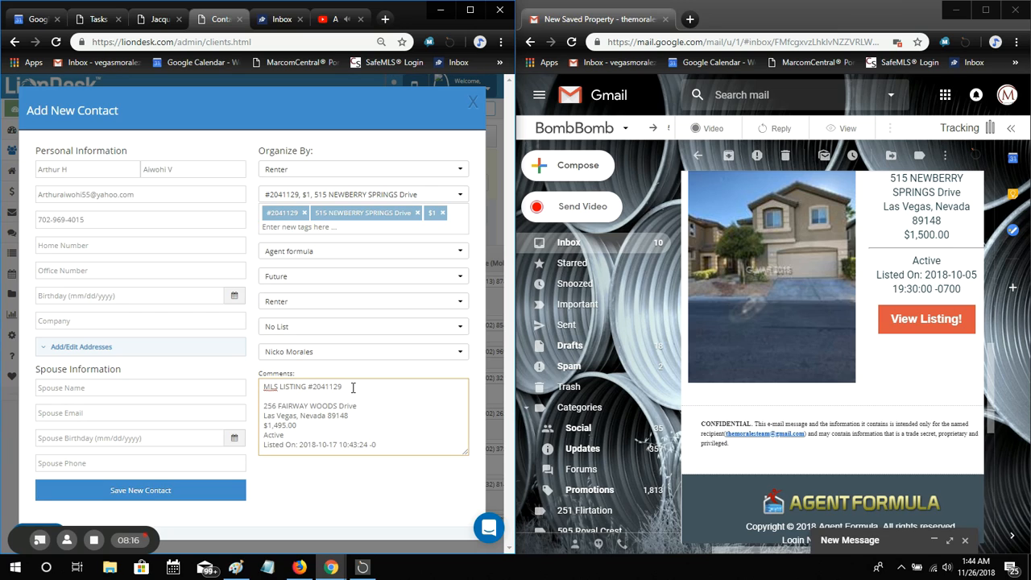
type("<")
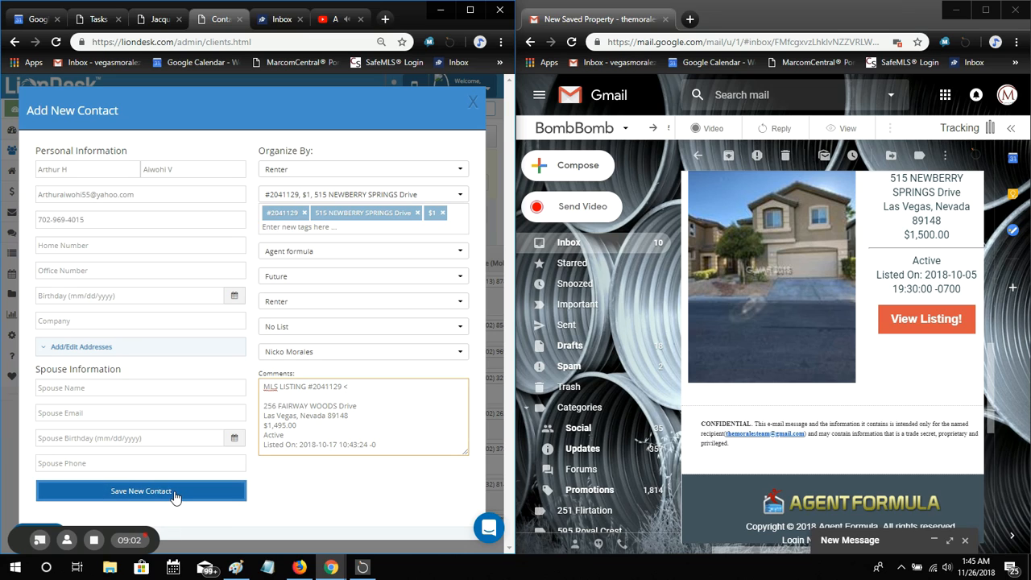
left_click(140, 491)
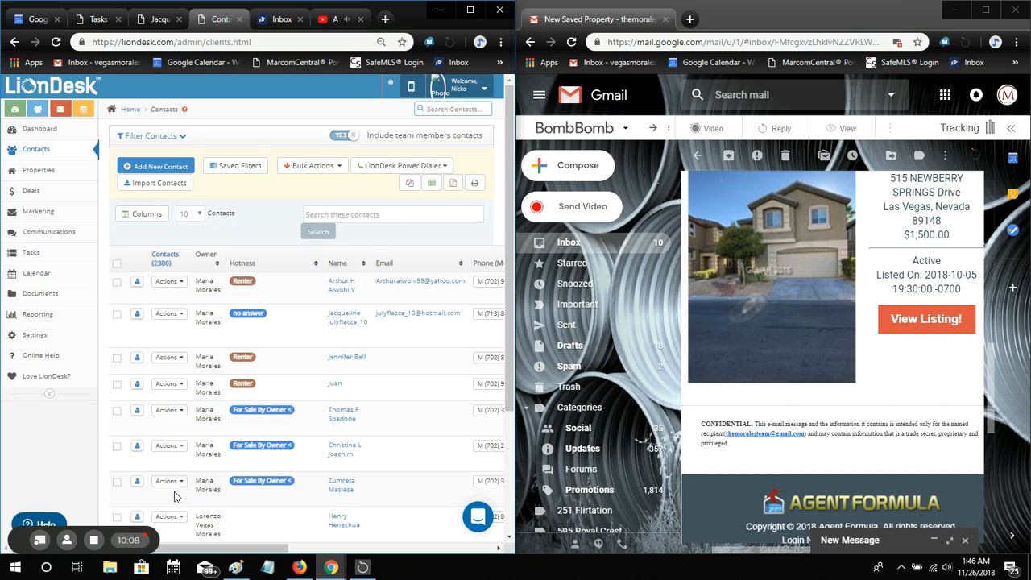
mouse_move(60, 437)
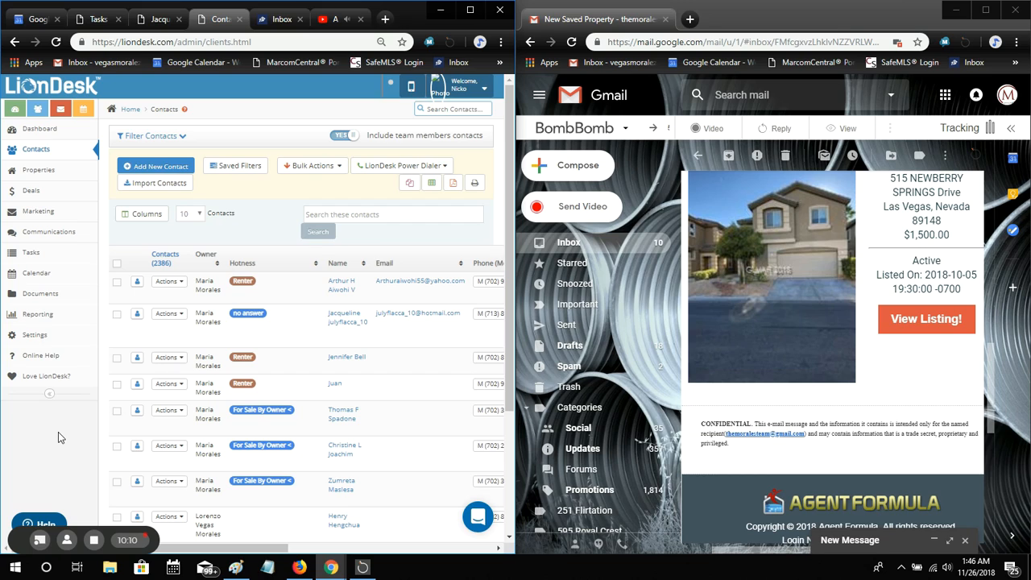